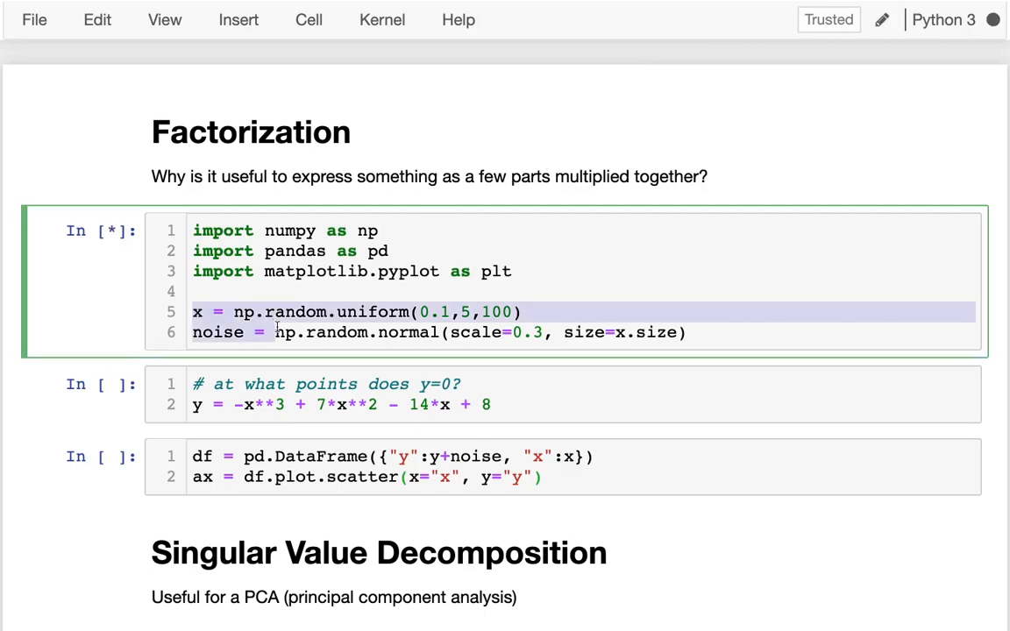
- Run the imports cell and place the cursor at the end of the cubic y equation
left_click(350, 393)
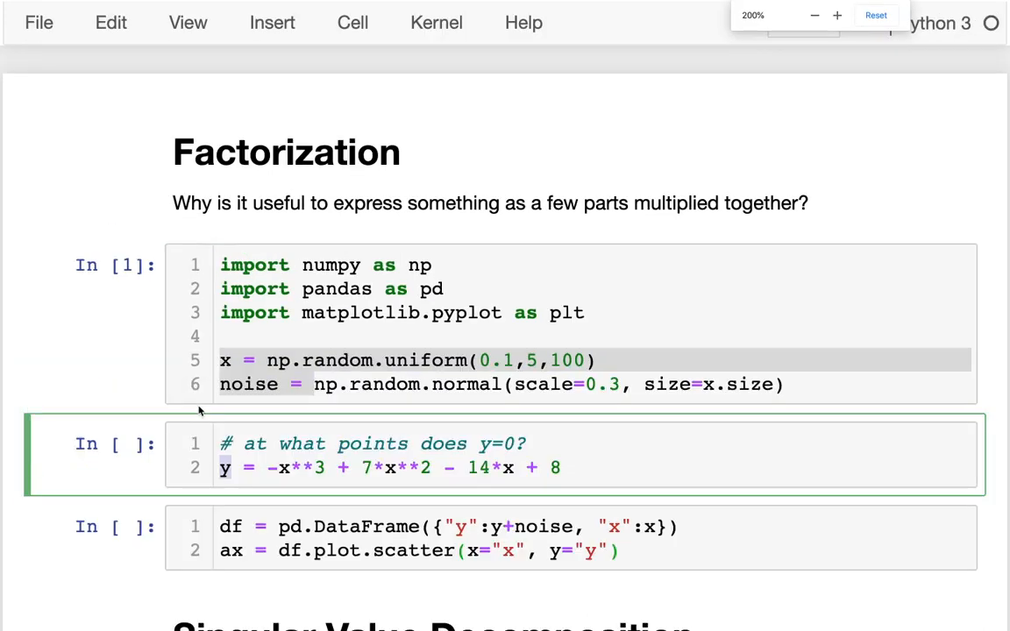
scroll("up", 3)
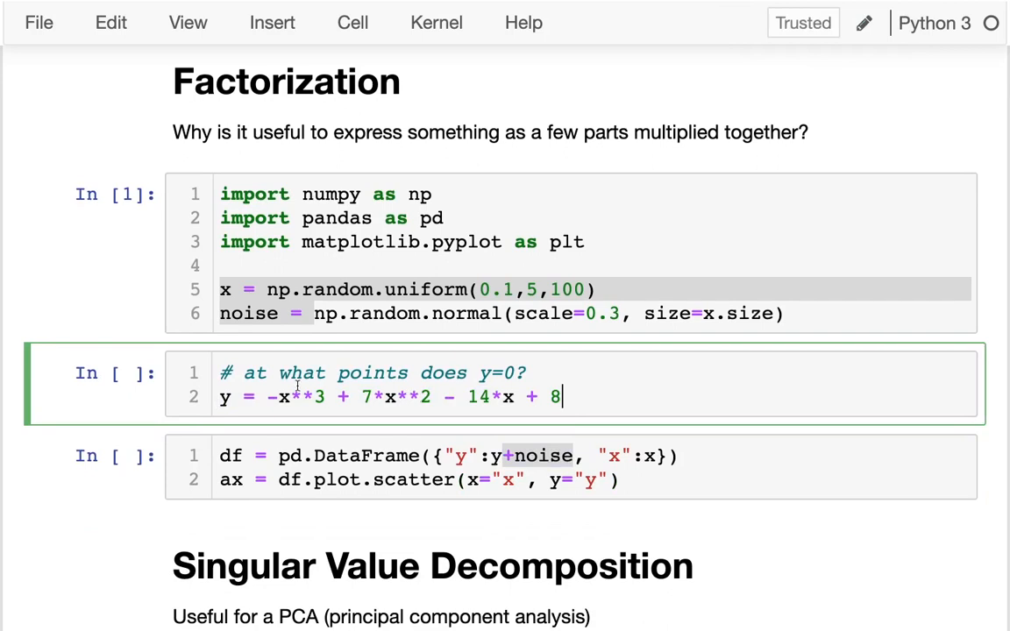
double_click(306, 396)
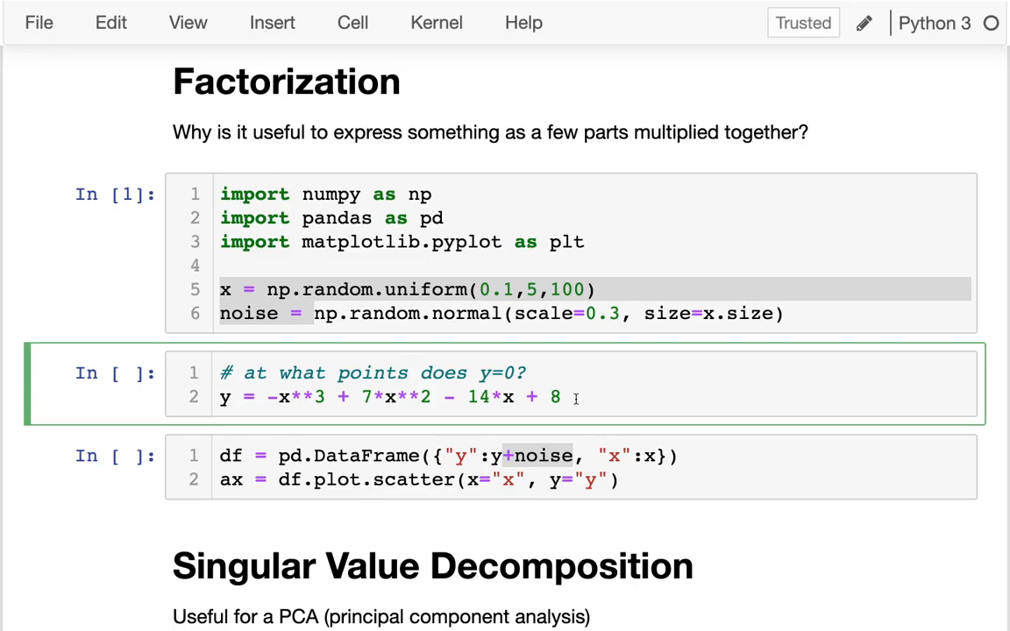
left_click(564, 396)
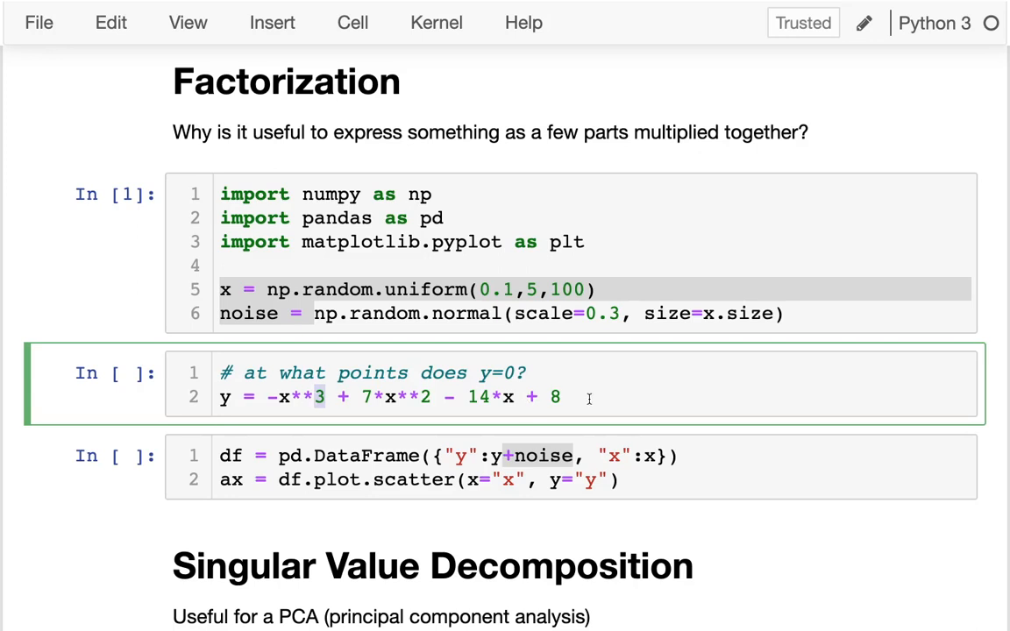
left_click(565, 396)
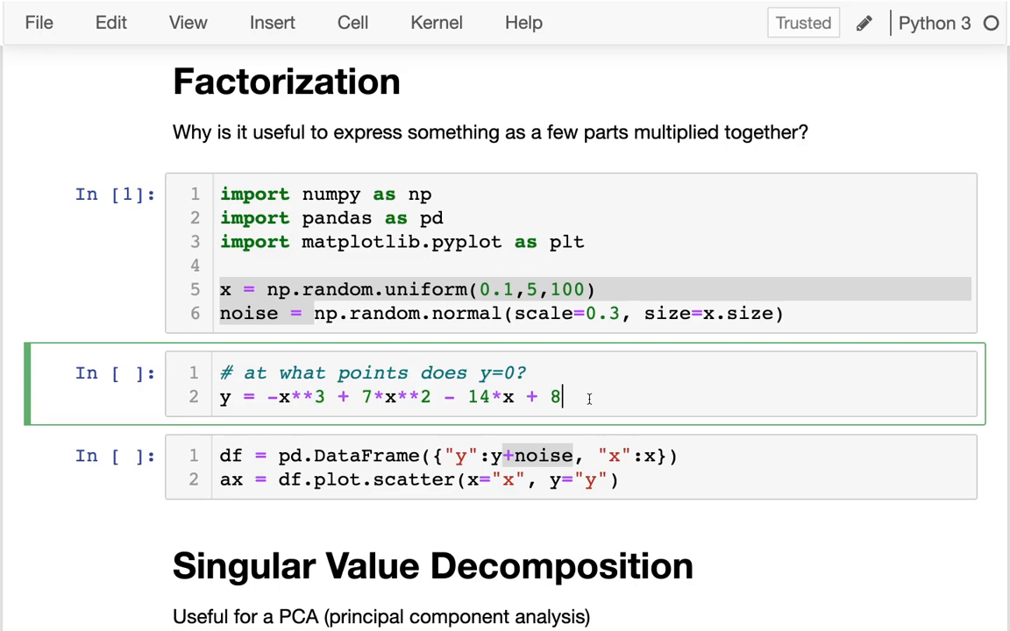
mouse_move(581, 396)
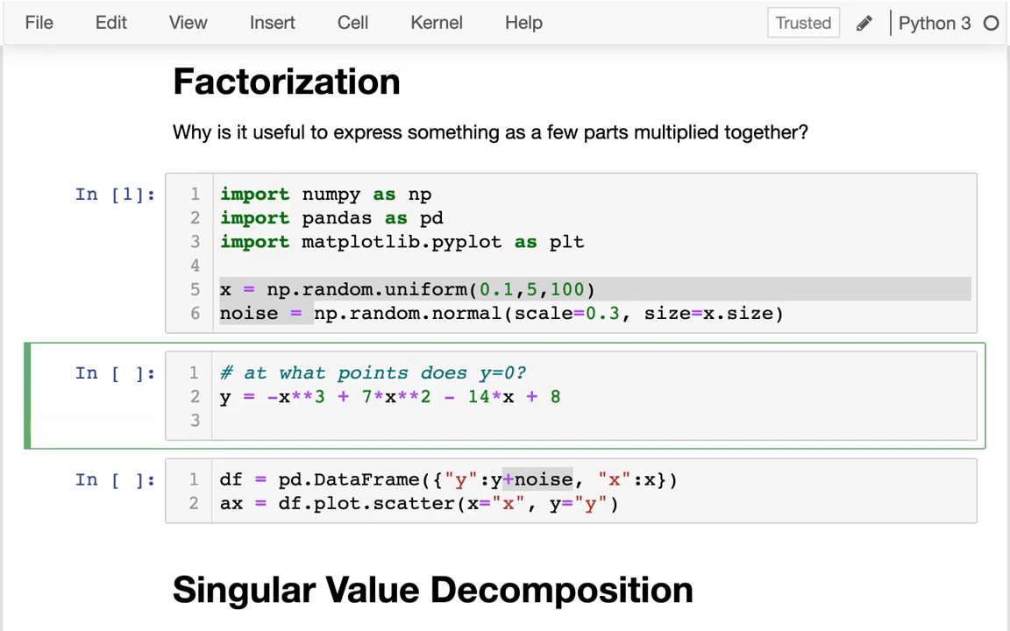
- Define y = (4-x)*(2-x)*(1-x) and comment out the expanded cubic line with #
type("y =")
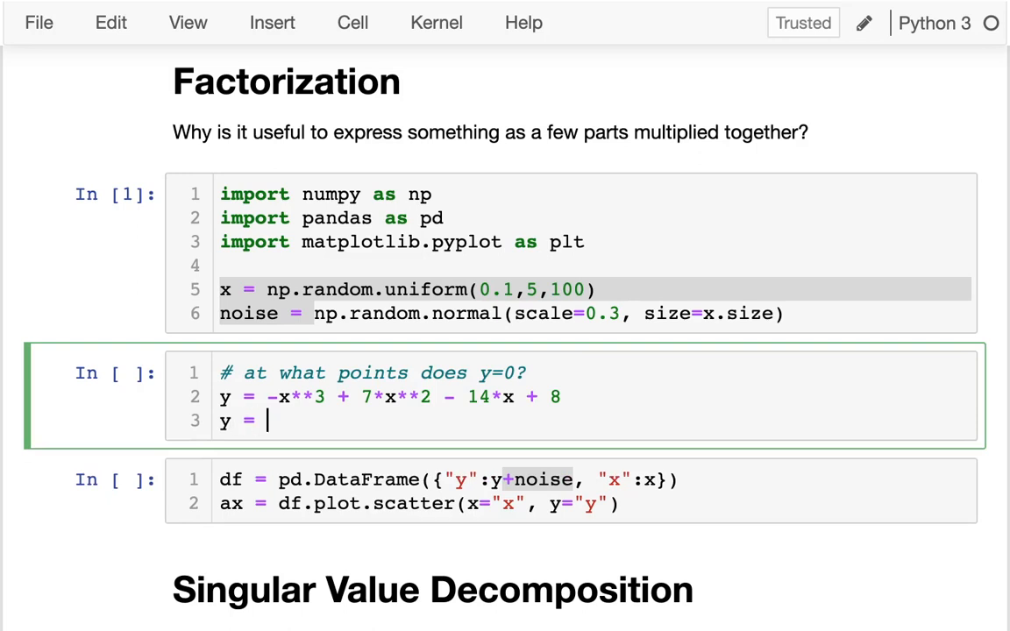
type("(4-x) * (")
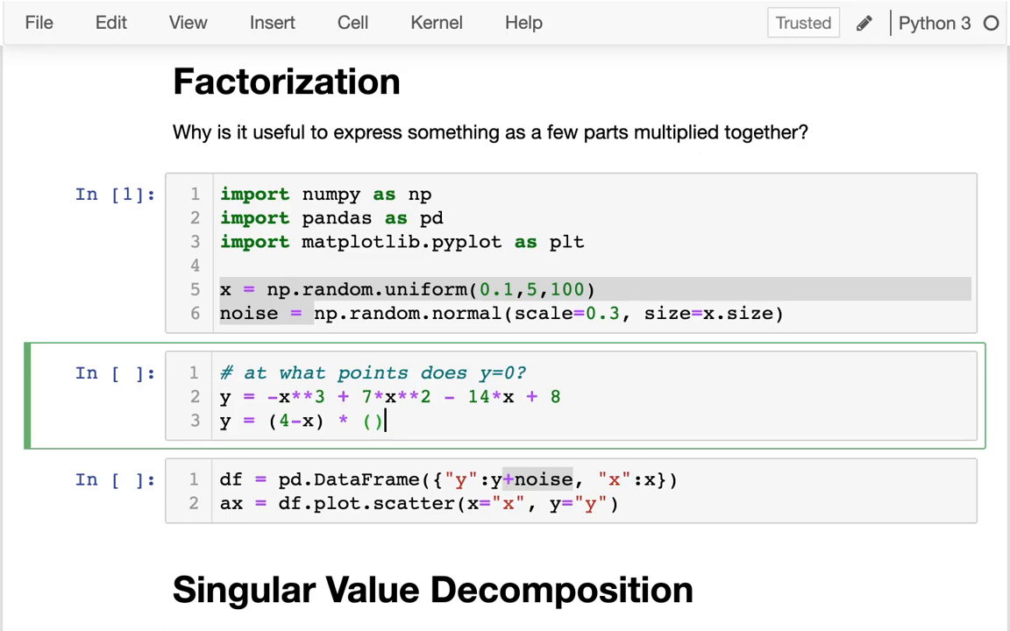
type("2-x")
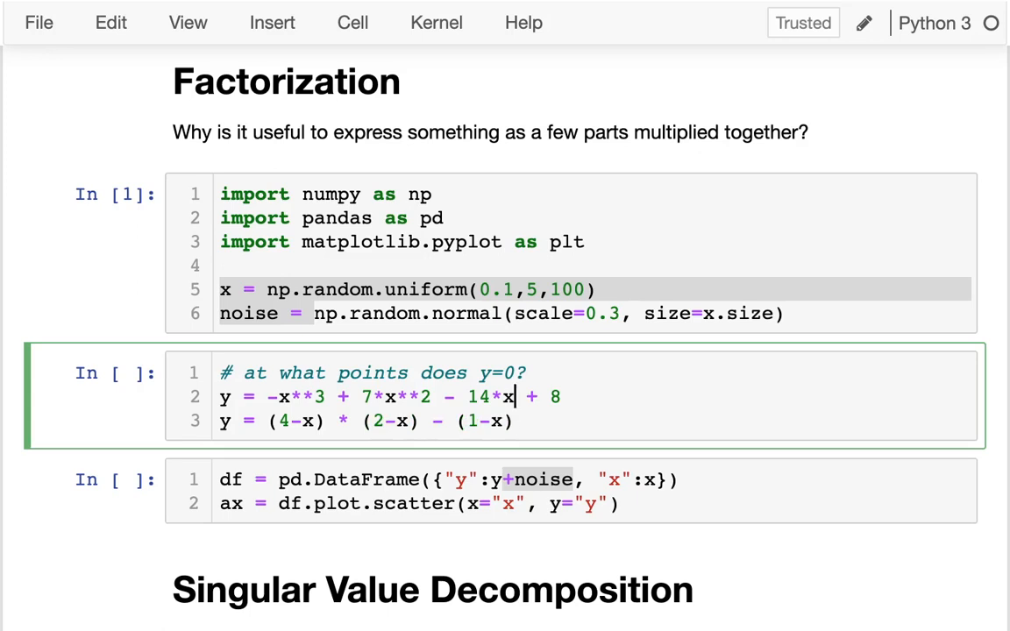
type("#")
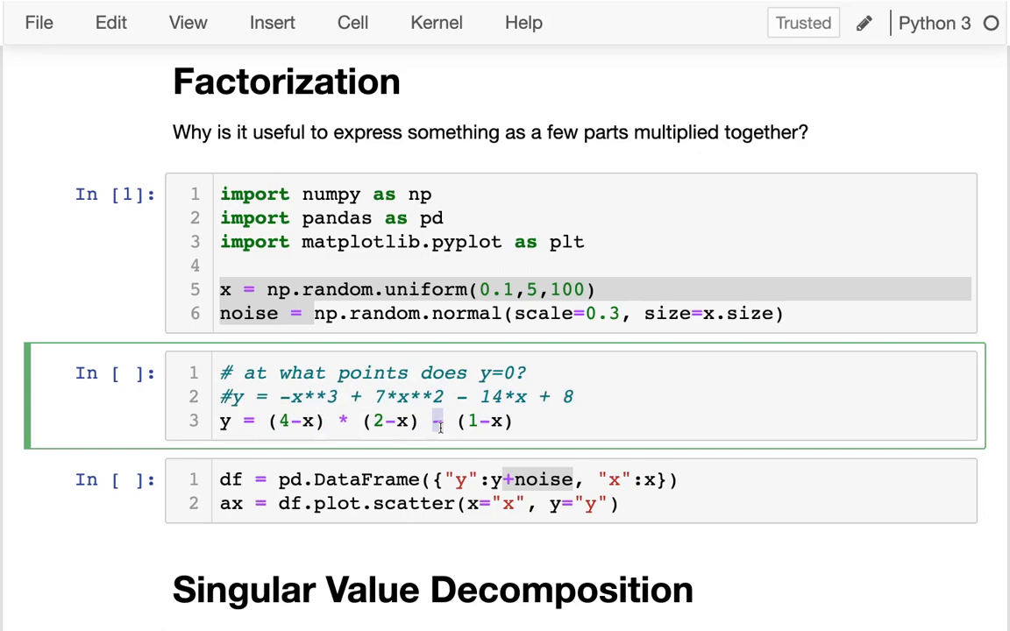
type("*")
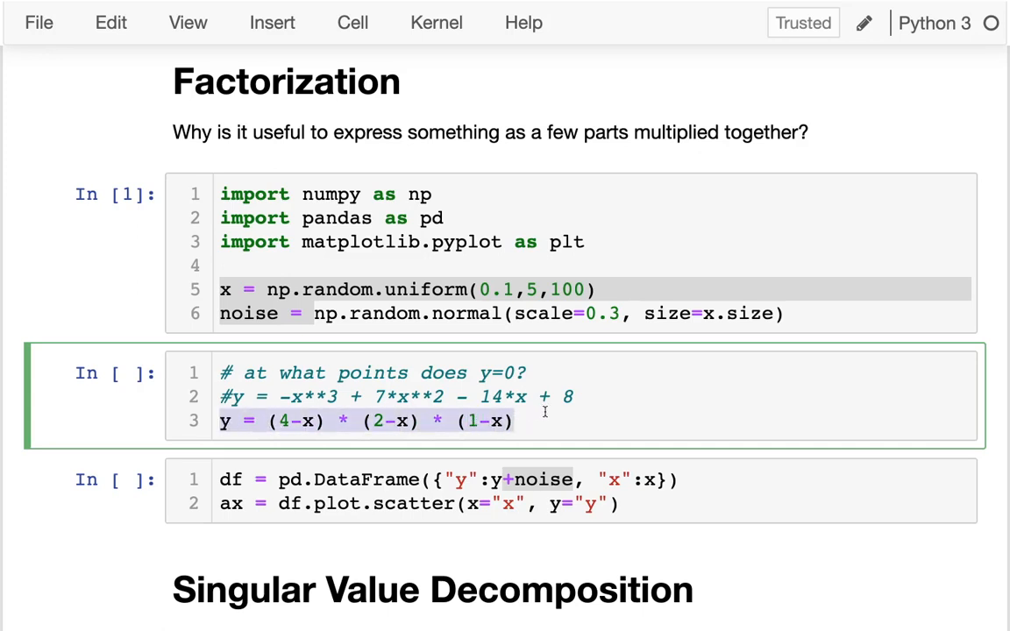
mouse_move(525, 414)
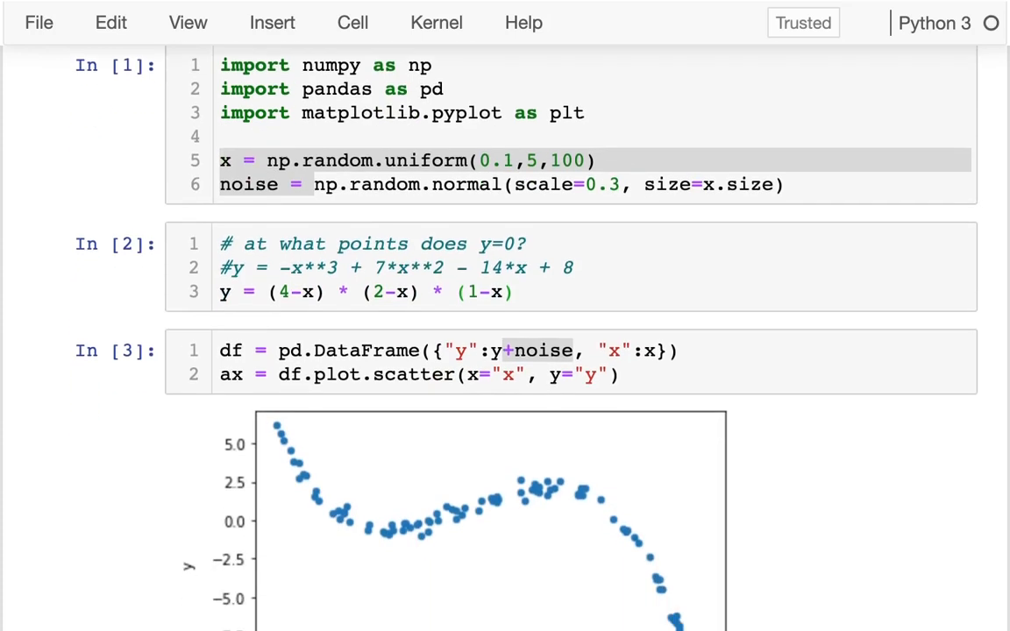
- Run the factored equation and plotting cells and inspect the scatter plot roots at x=2 and x=4
scroll("down", 3)
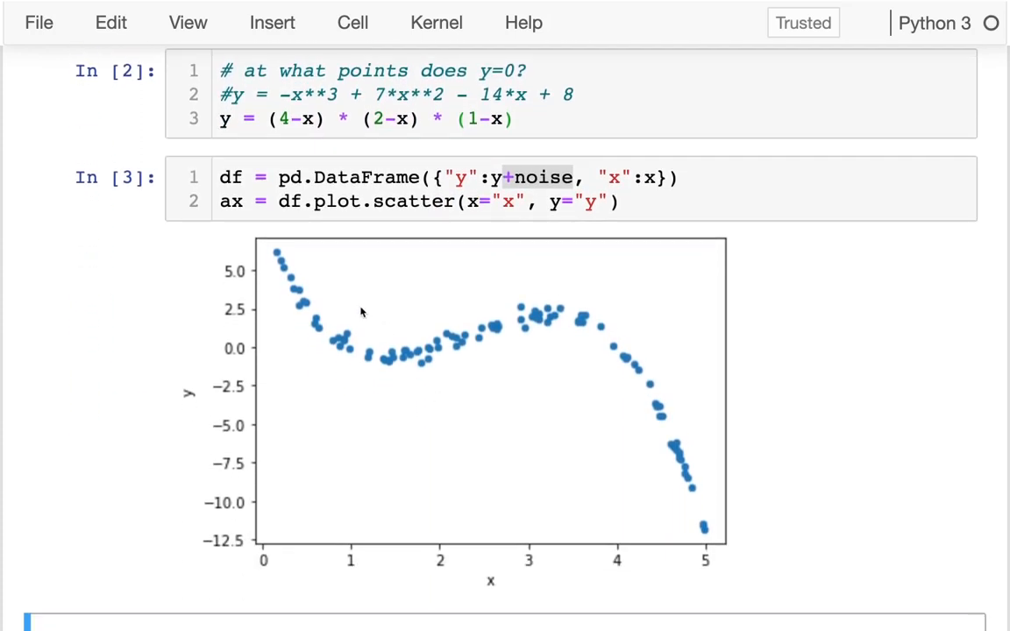
mouse_move(357, 309)
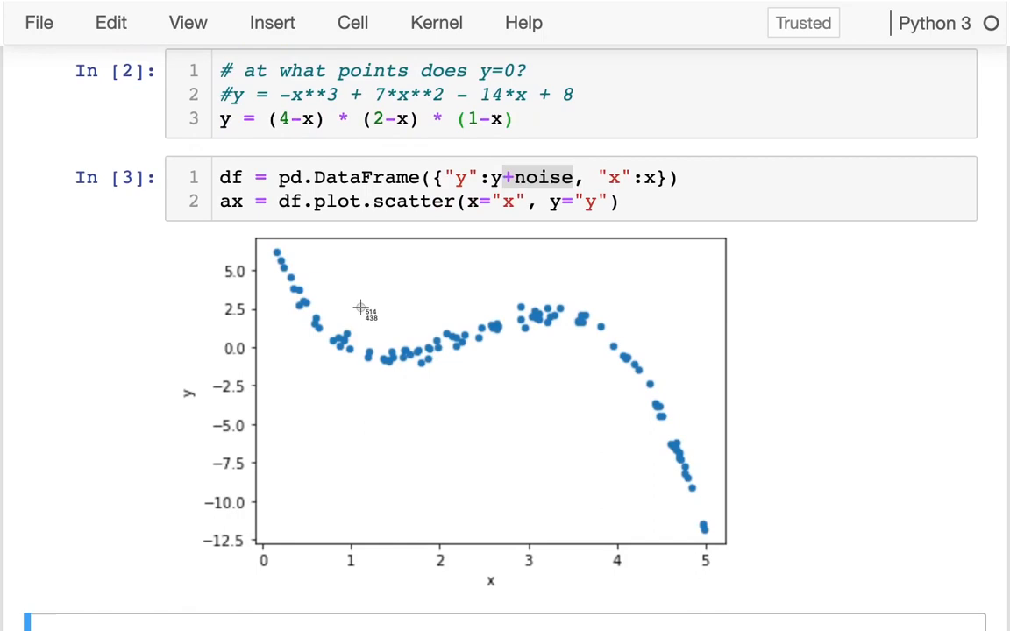
mouse_move(351, 348)
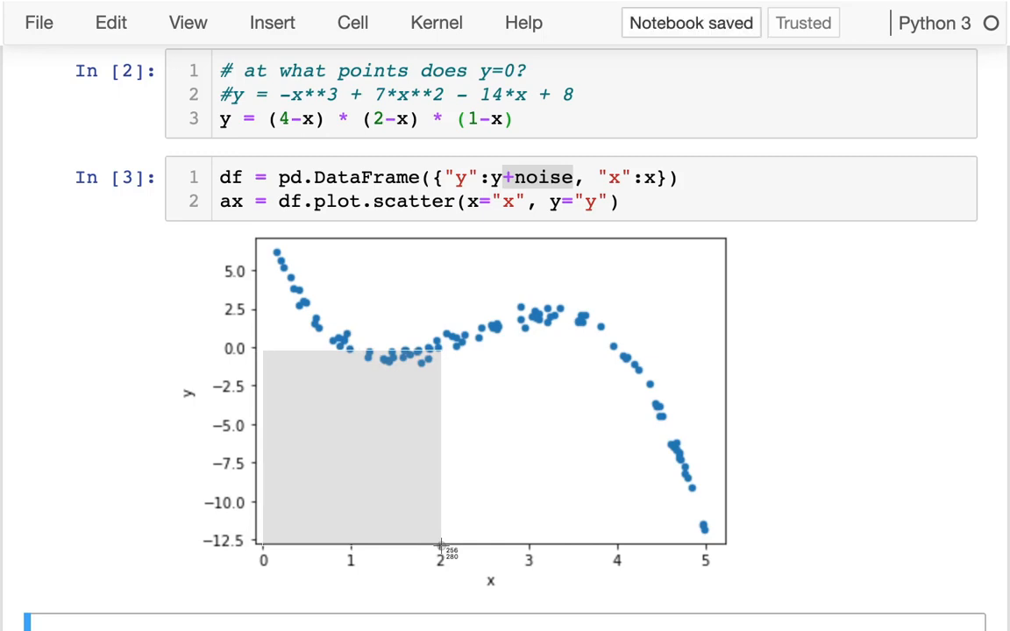
left_click_drag(441, 543, 617, 543)
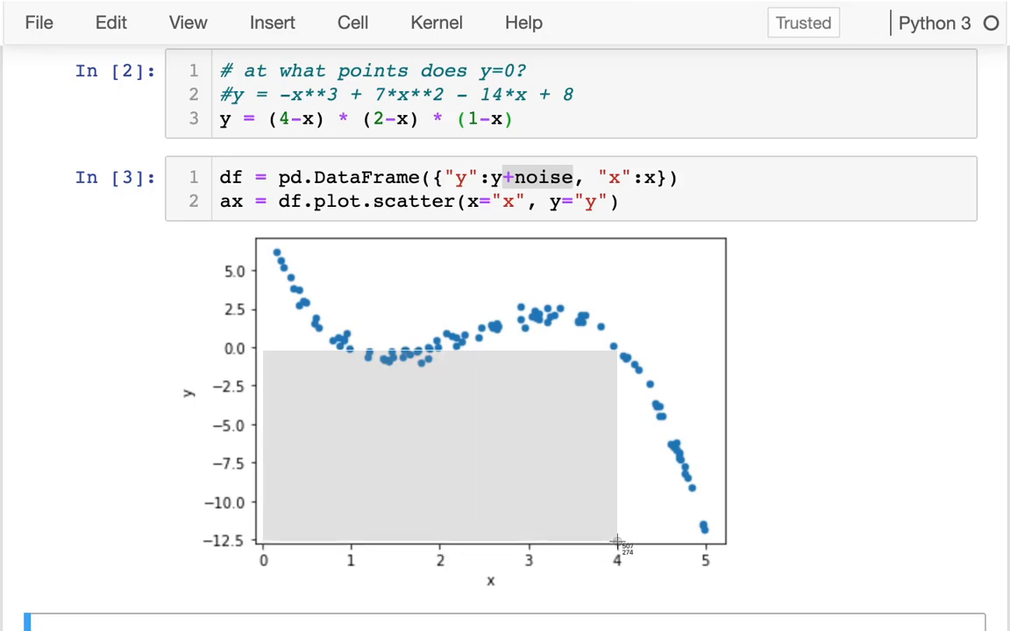
scroll("up", 3)
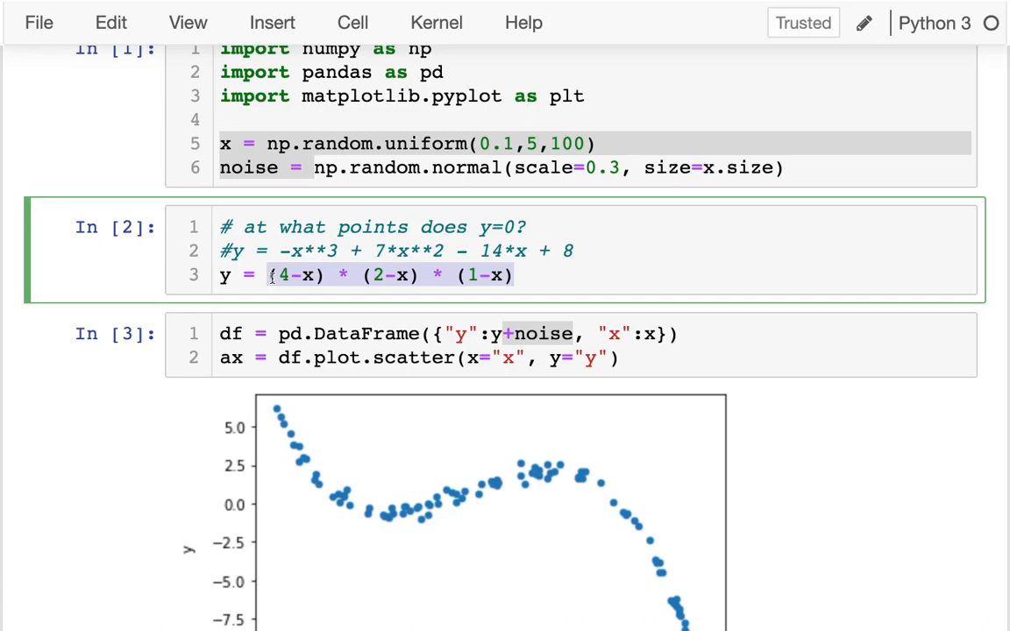
- Scroll down to the Singular Value Decomposition heading and its rectangle DataFrame cell
scroll("down", 3)
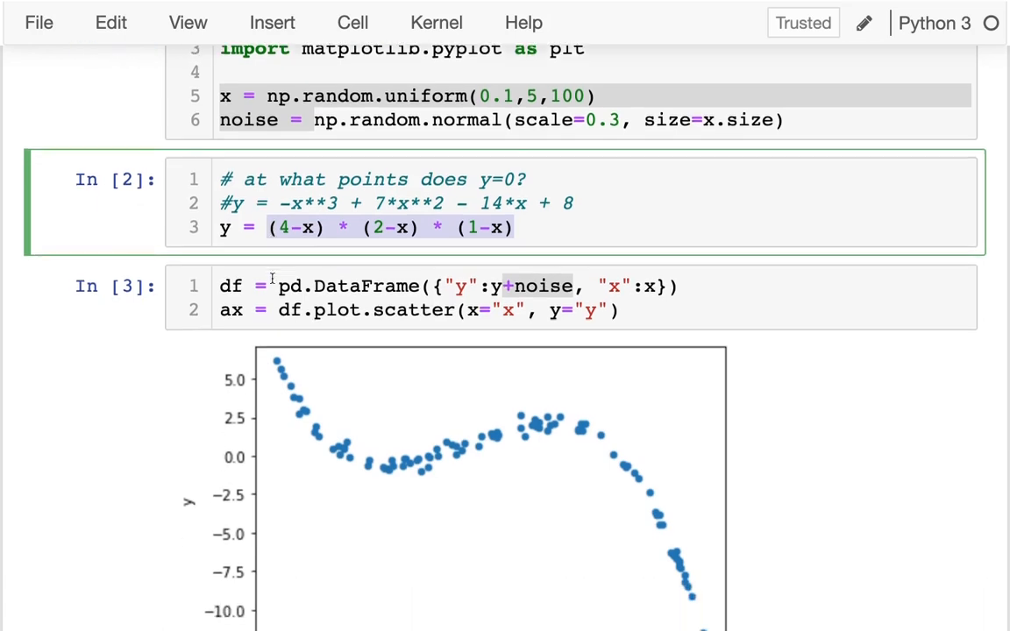
scroll("down", 3)
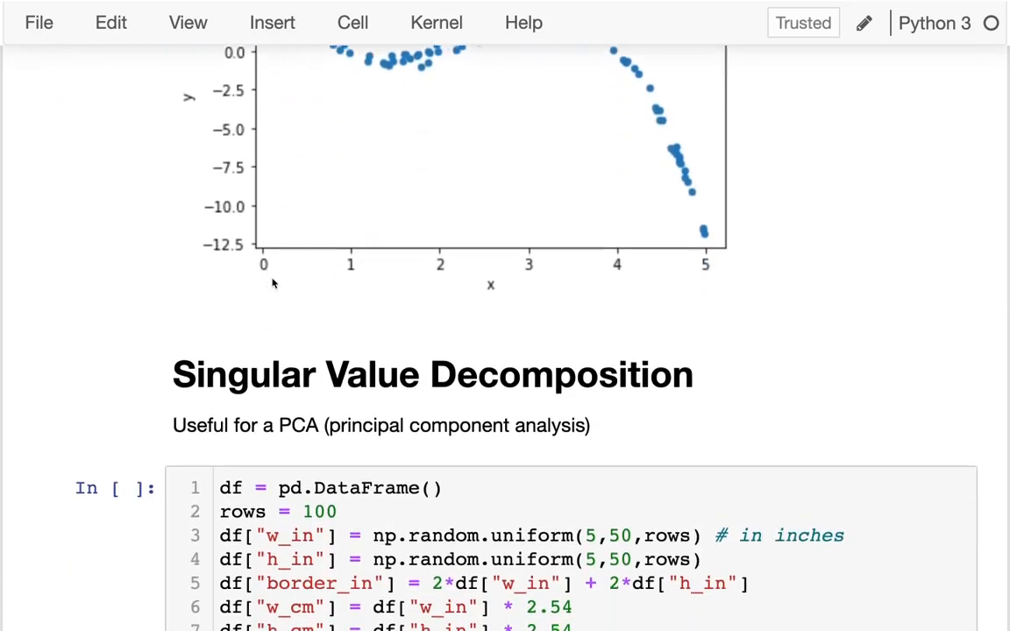
scroll("down", 3)
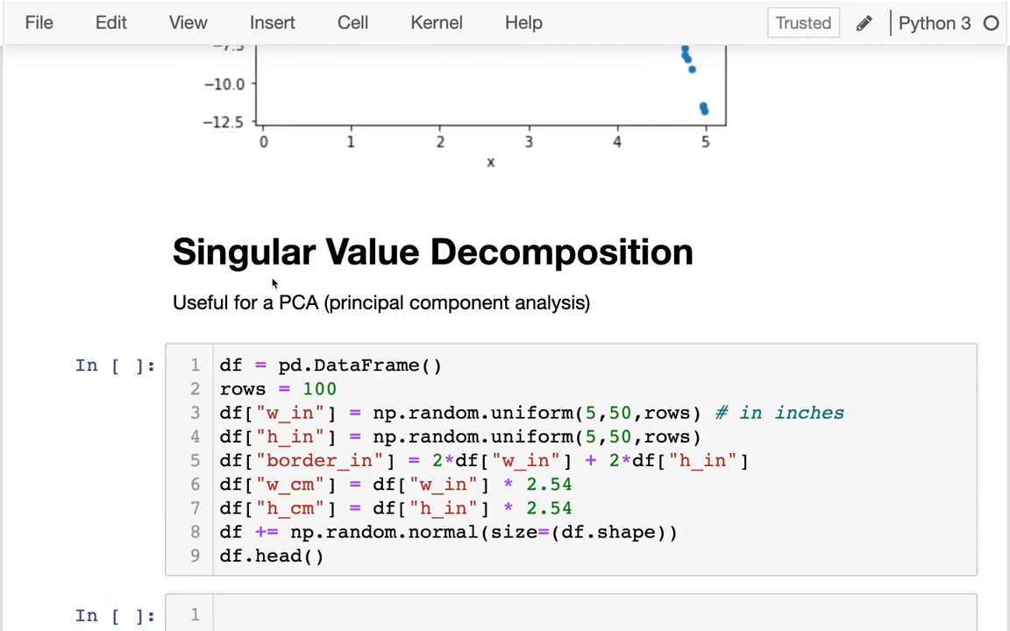
mouse_move(448, 252)
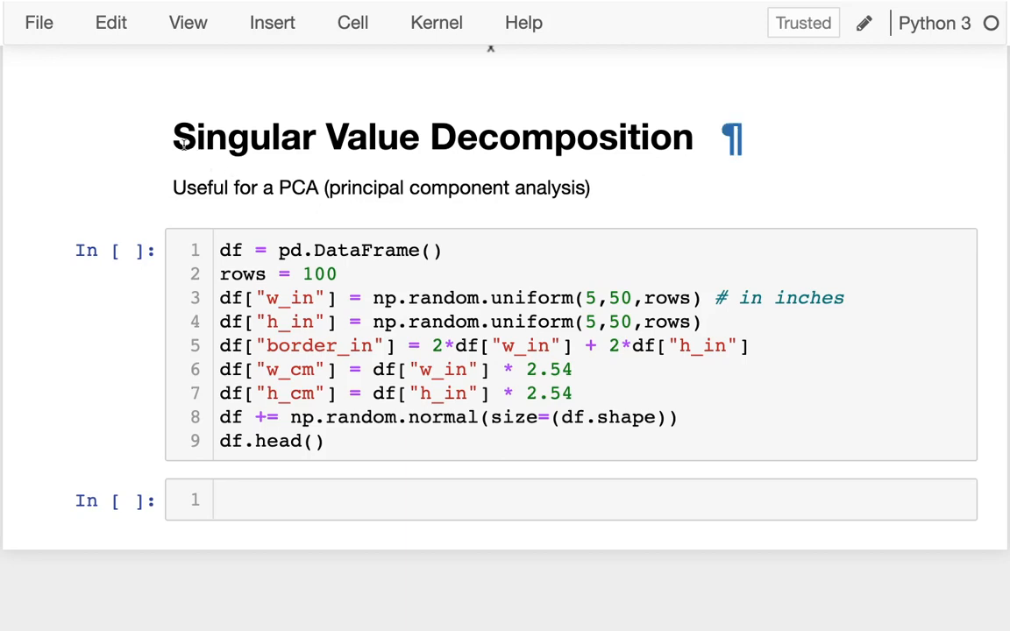
mouse_move(467, 148)
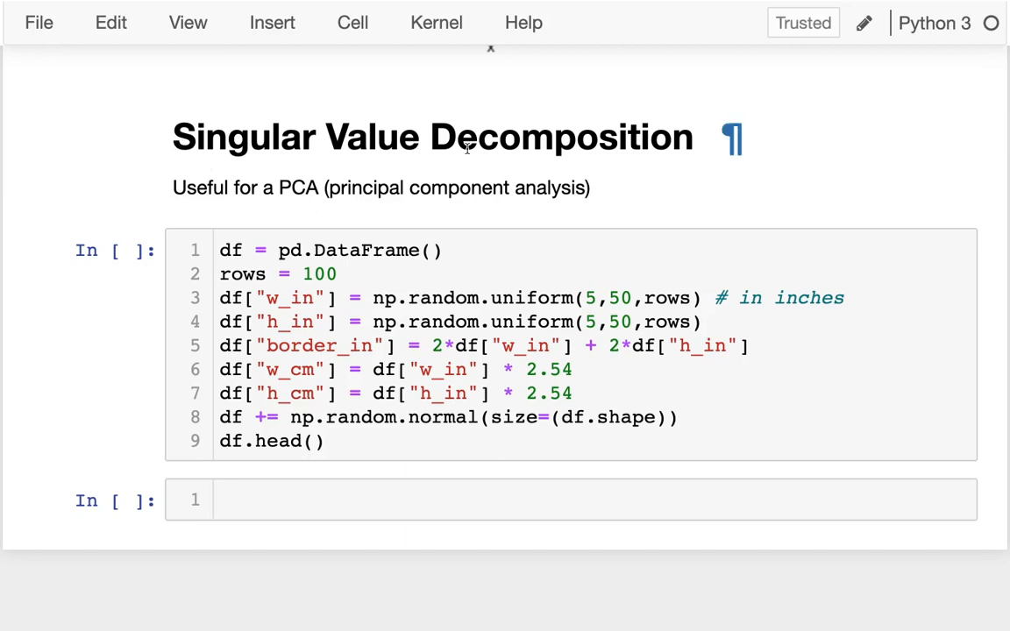
mouse_move(505, 242)
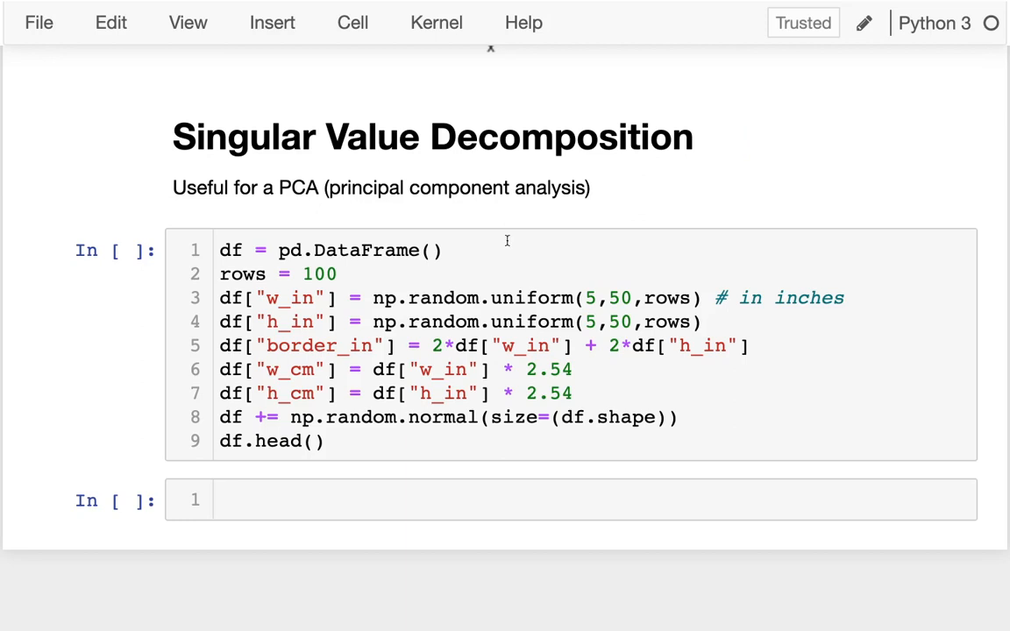
mouse_move(410, 382)
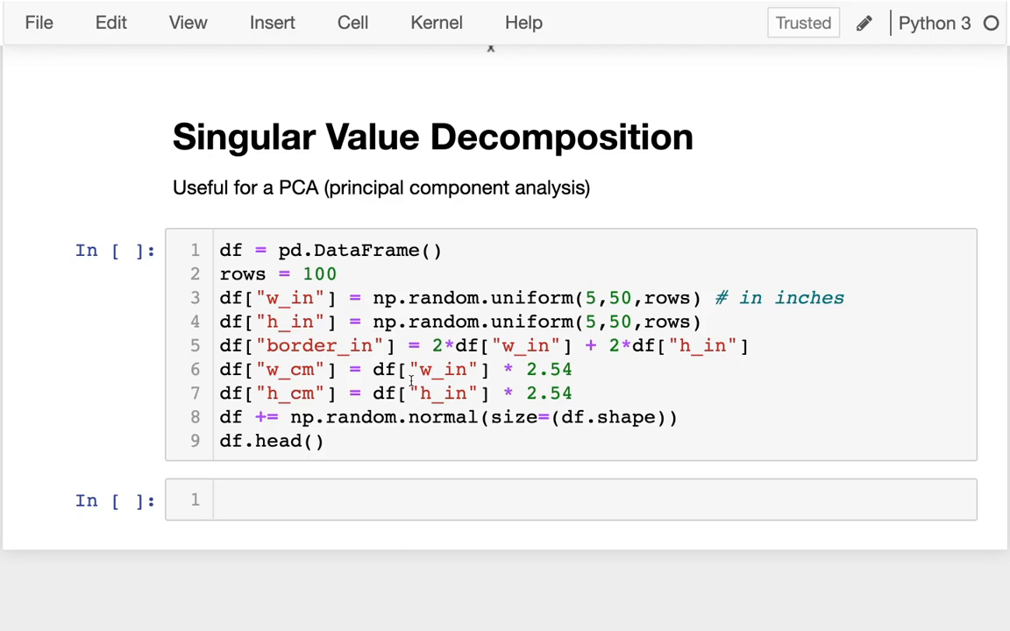
left_click_drag(417, 345, 680, 417)
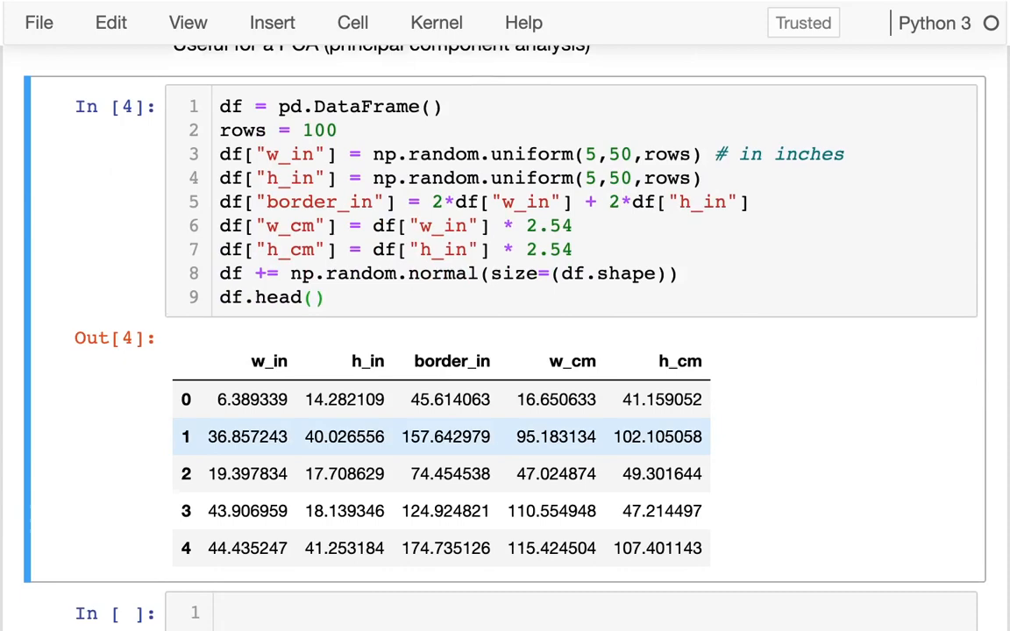
- Rerun the rectangle DataFrame cell with noise, ending with df.head() to preview five rows
left_click(270, 294)
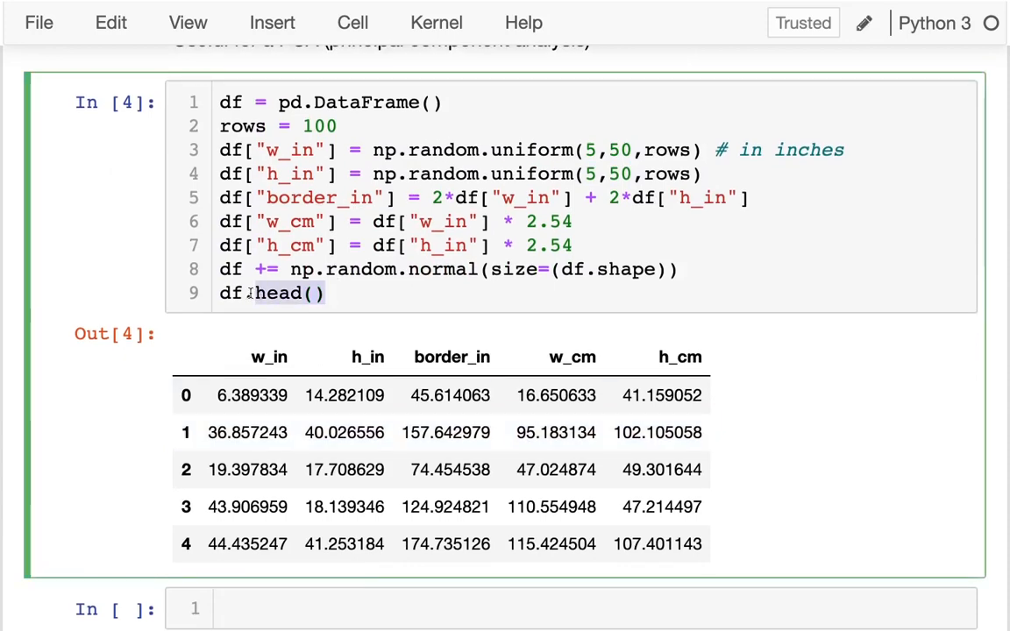
key("shift+Return")
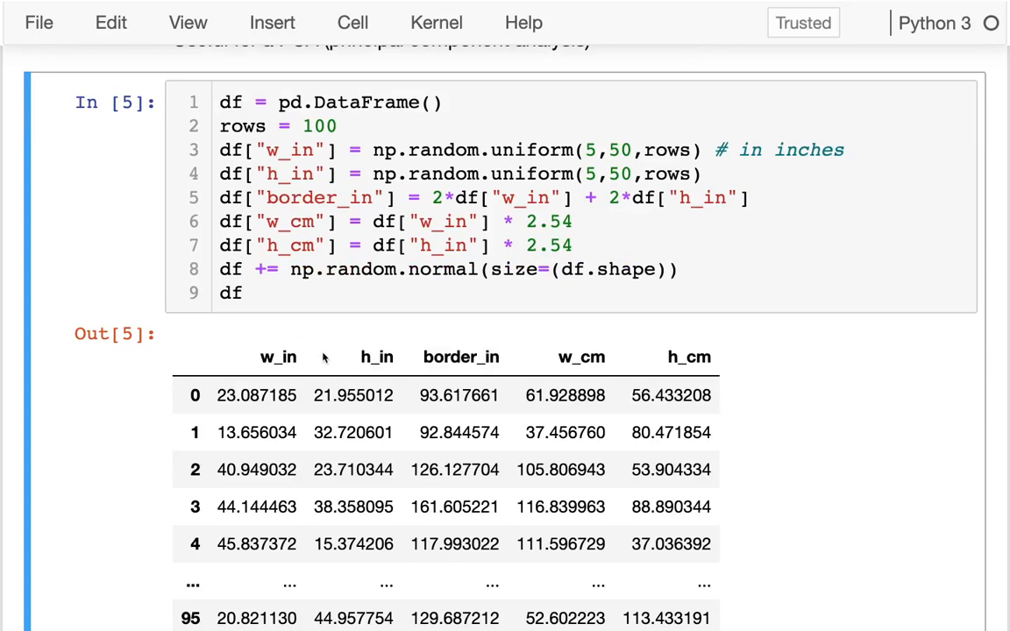
mouse_move(261, 354)
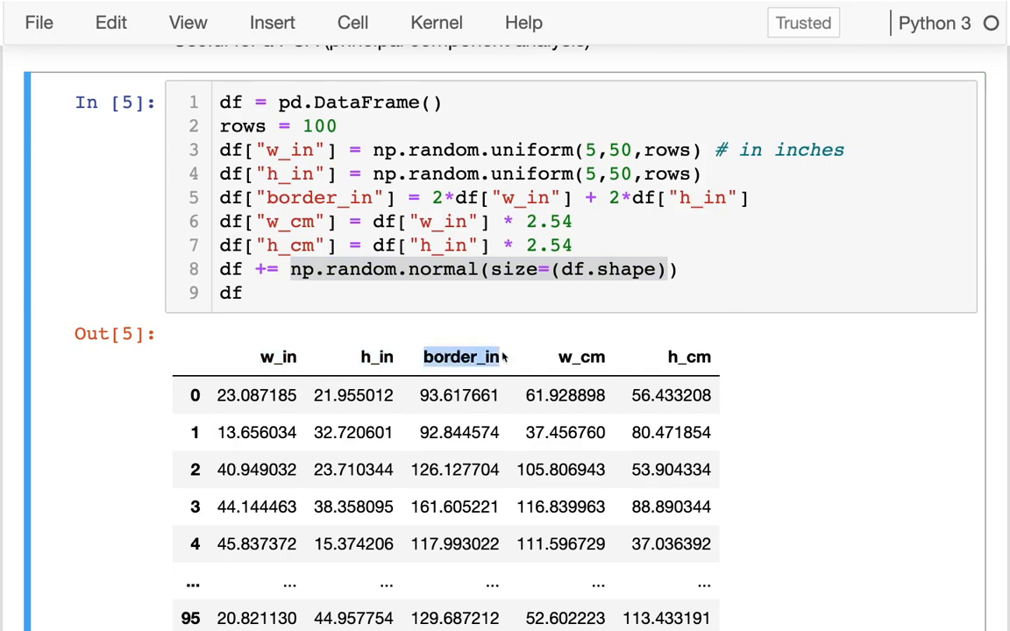
type("h")
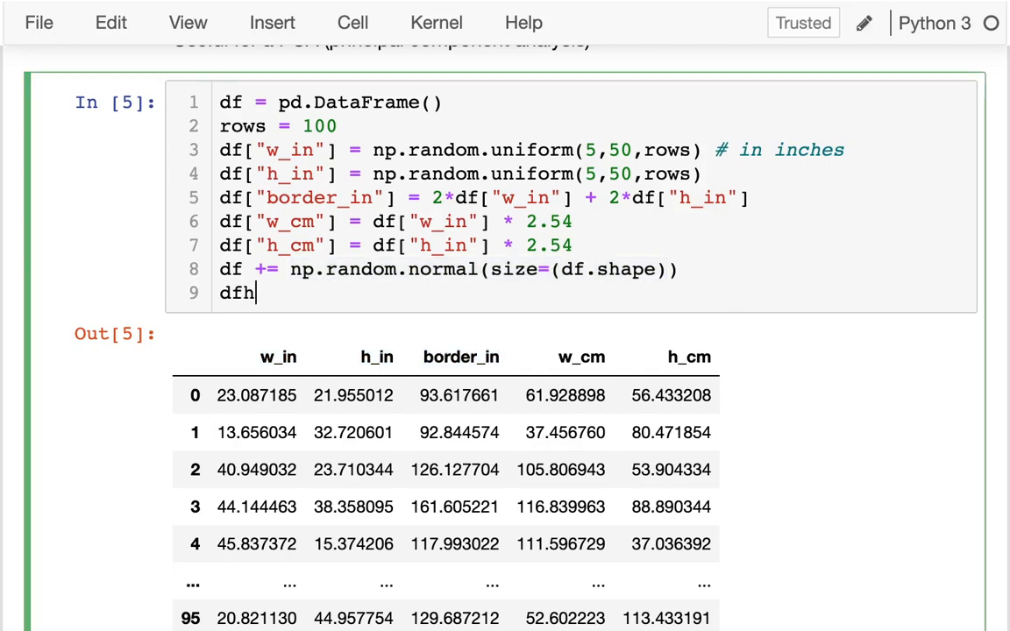
key("shift+Return")
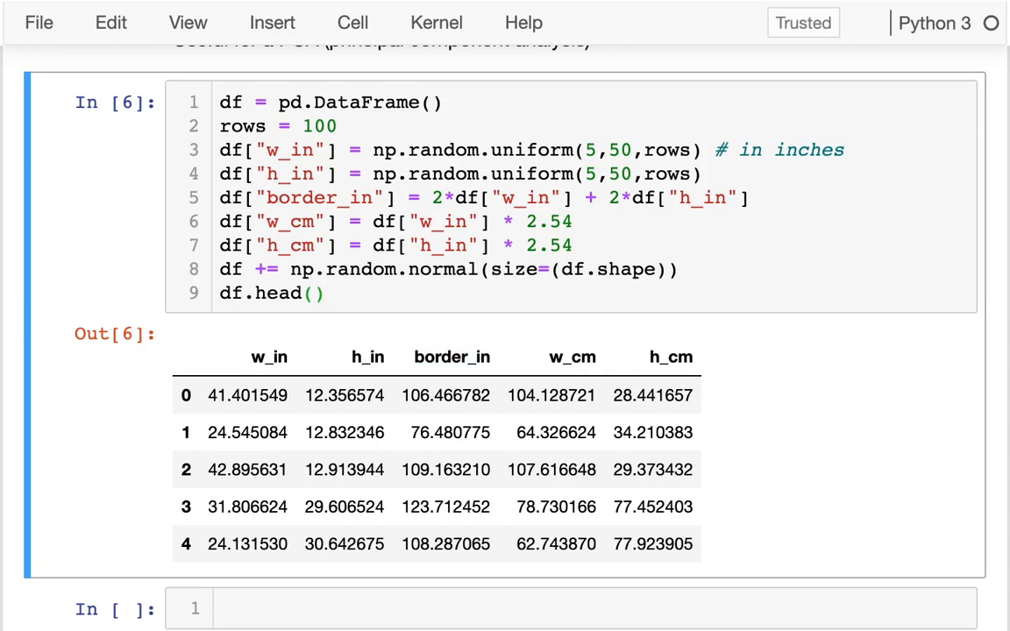
scroll("down", 3)
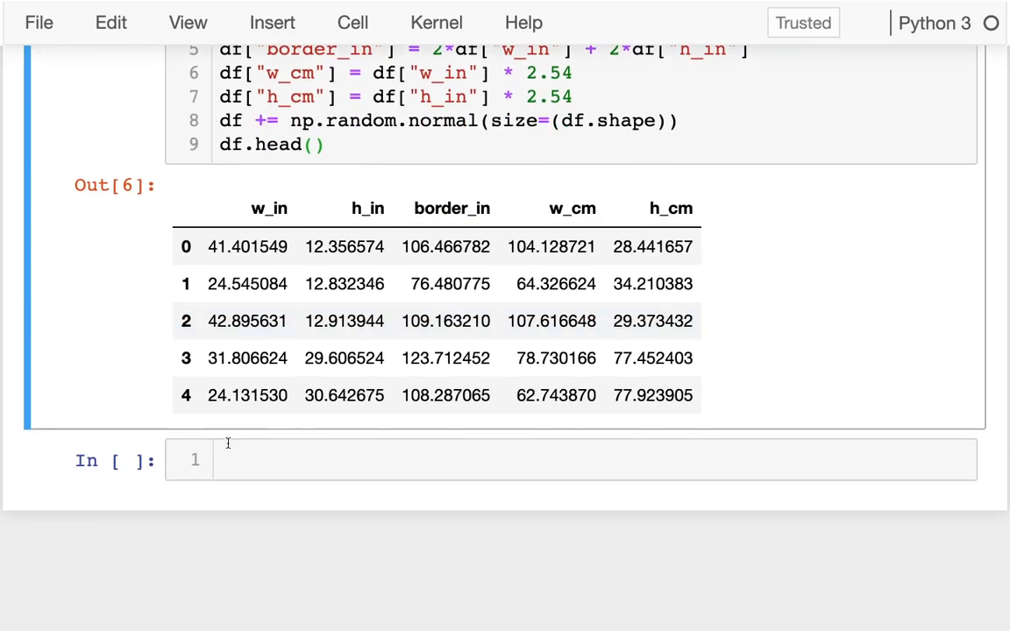
- Compute df.corr() in a new cell, then change it to df.cov() and save the notebook
type("df.")
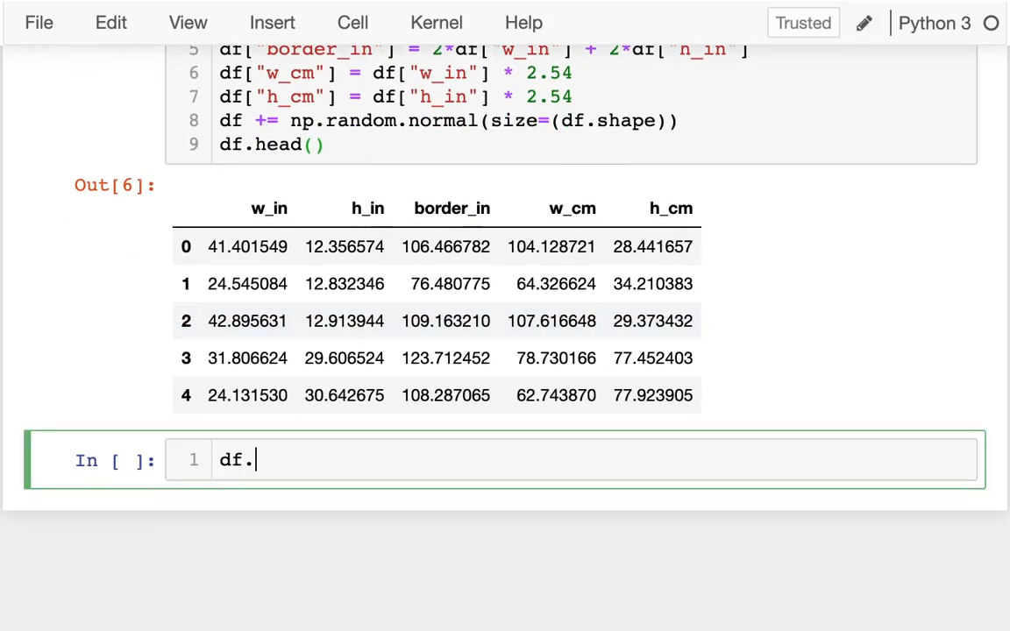
type("corr()")
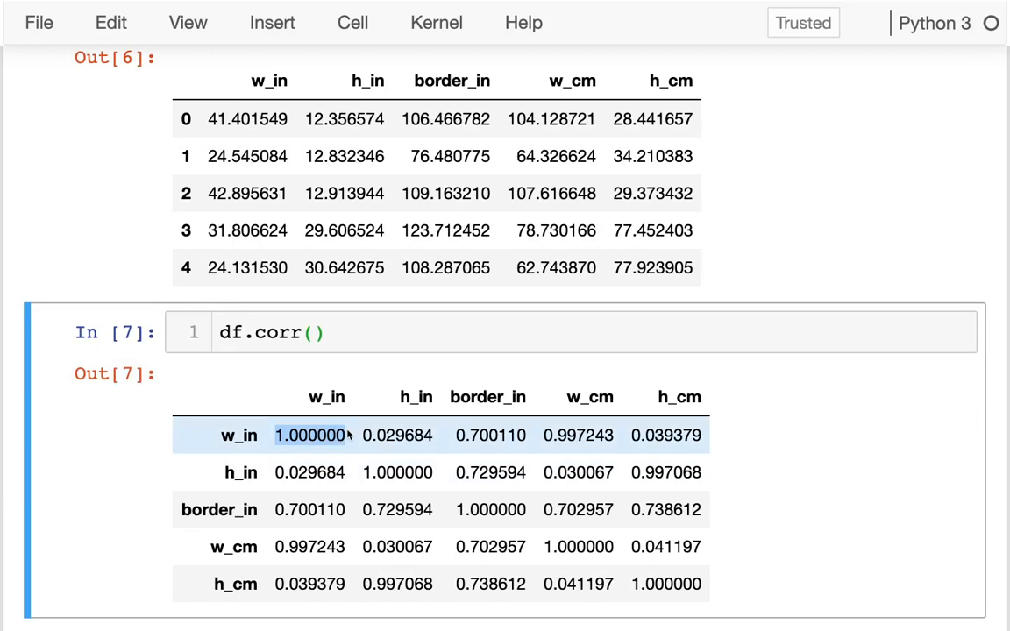
left_click(491, 435)
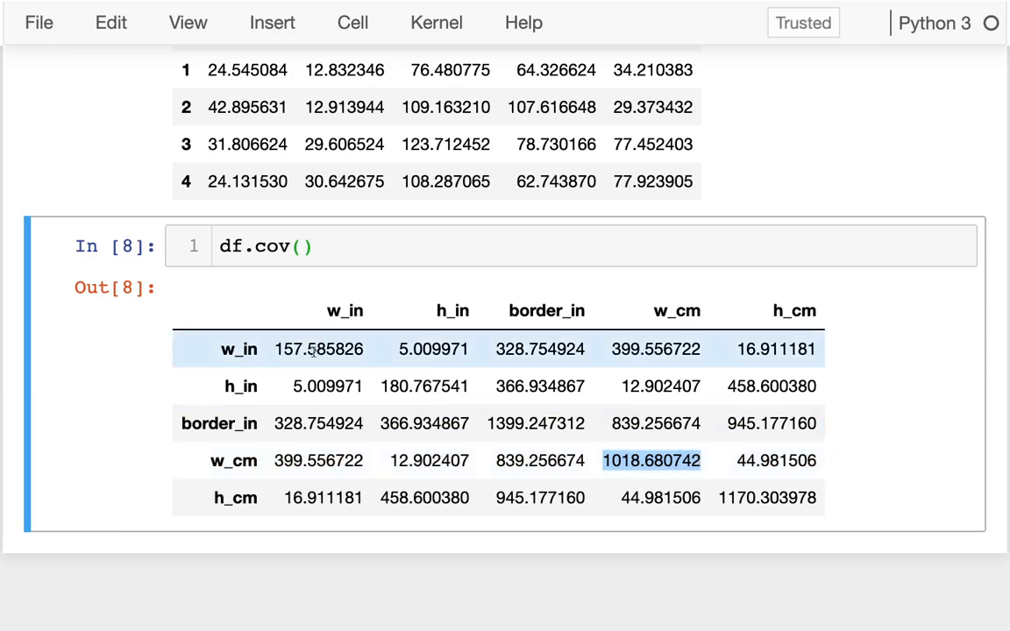
key("ctrl+s")
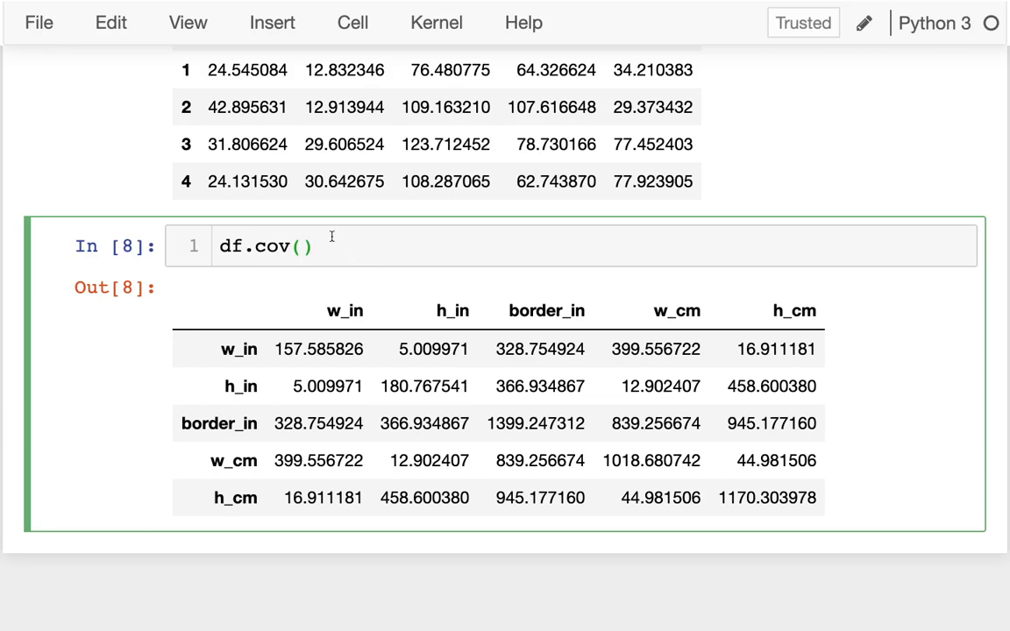
- Store the covariance as cov and start a new cell calling np.linalg.svd()
type("cov =")
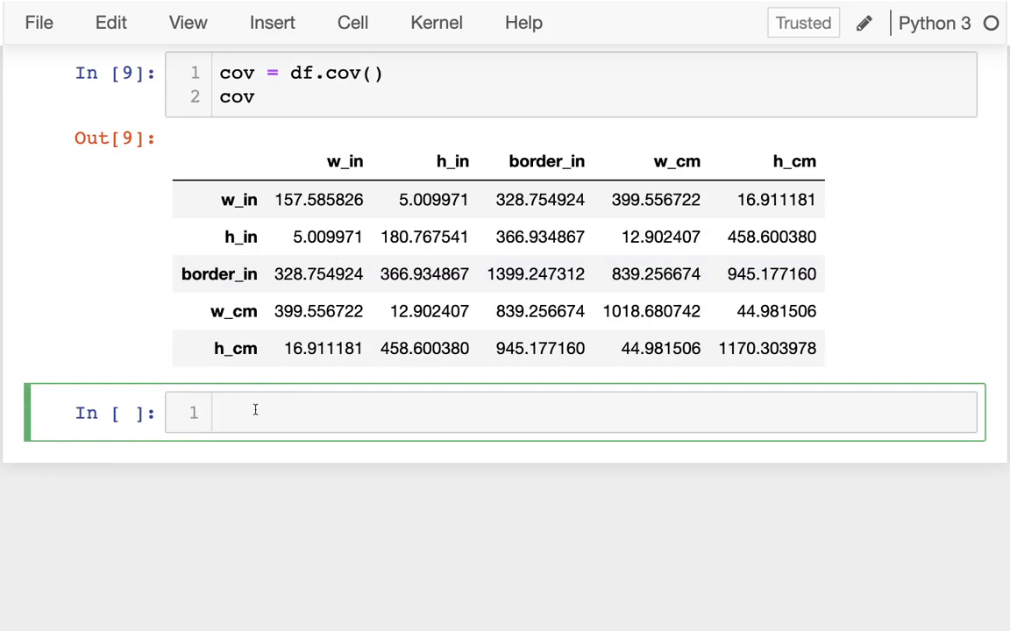
type("np.lin")
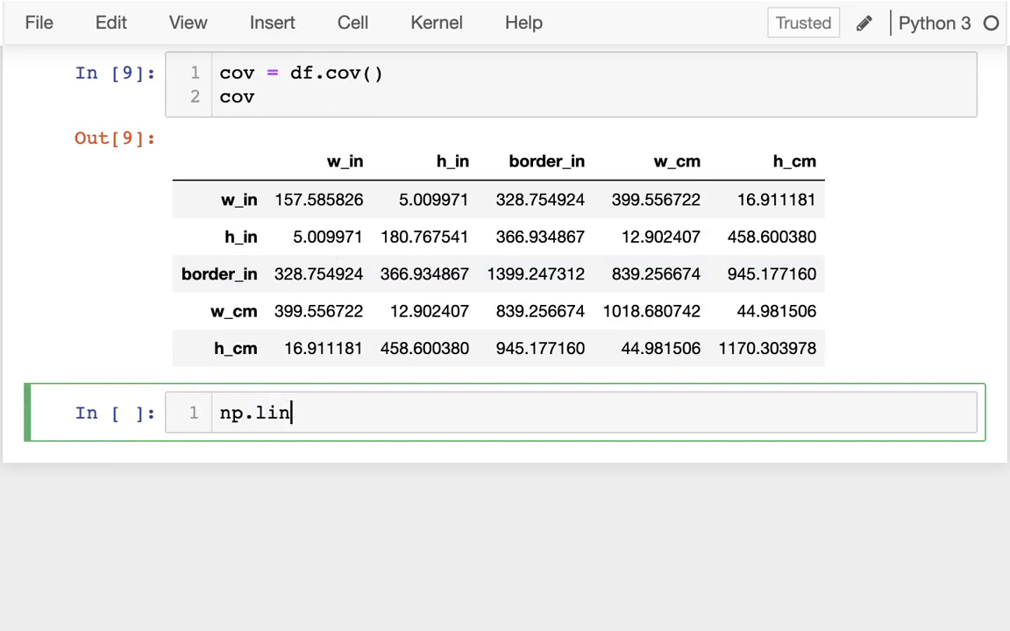
type("alg.s")
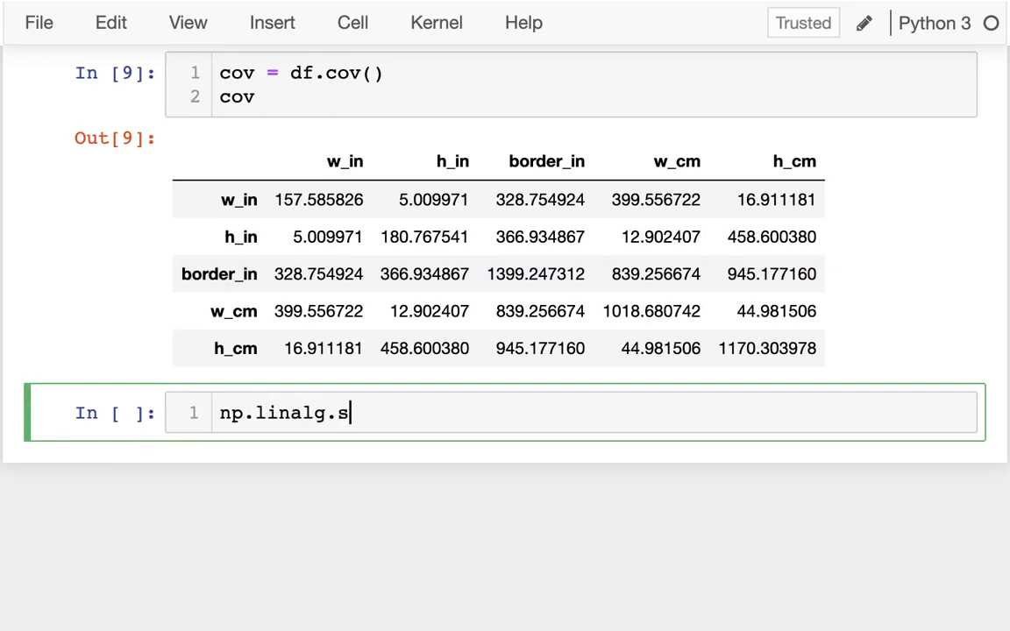
type("vd")
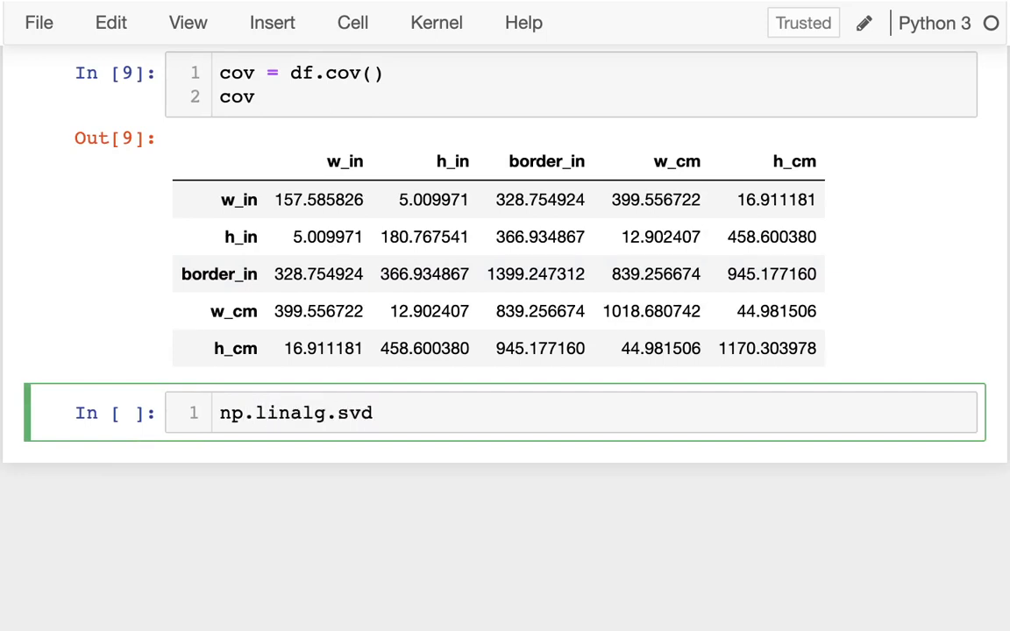
type("()")
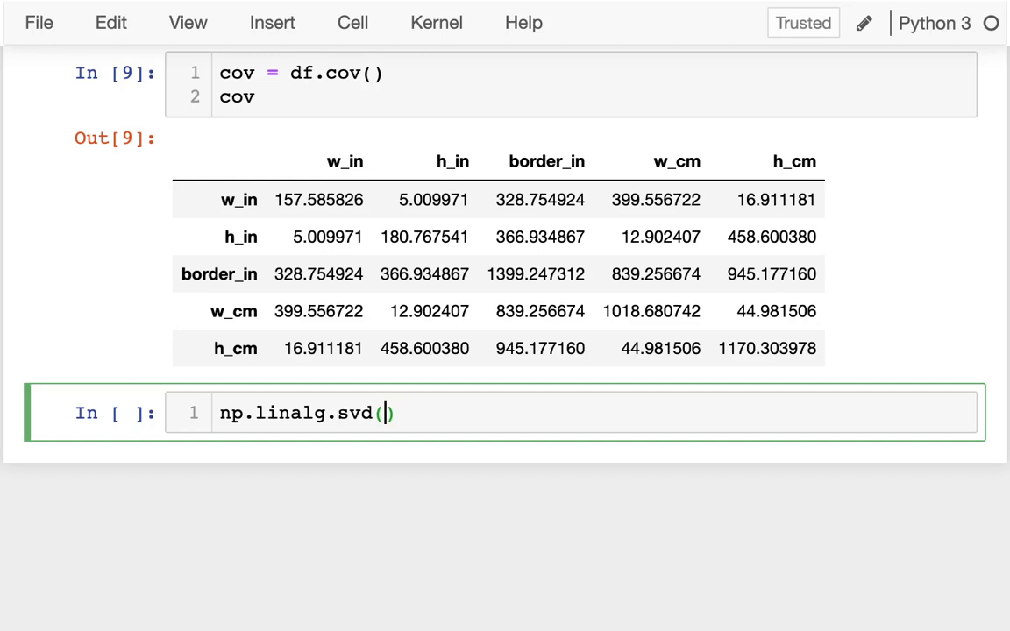
- Pass cov to svd (dropping .values) and prefix the call with a ???? output placeholder
type("cov.value")
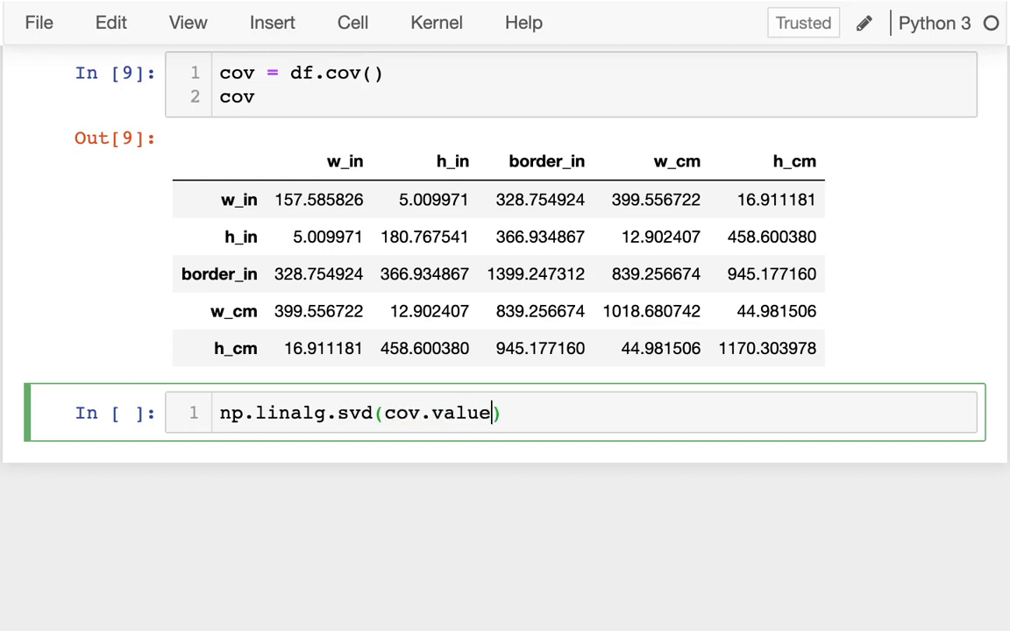
type("s")
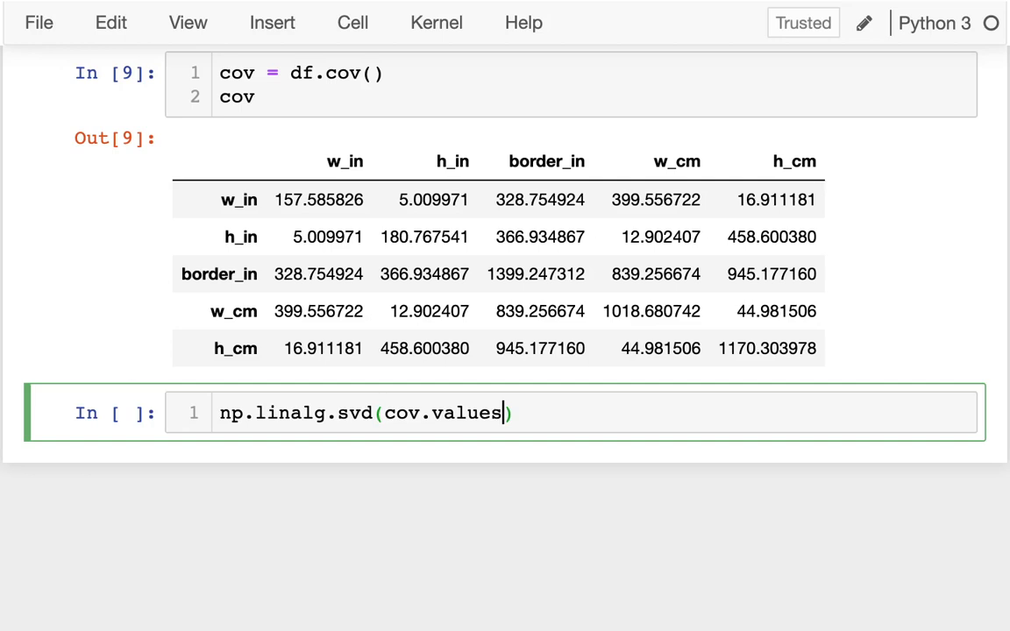
key("BackSpace")
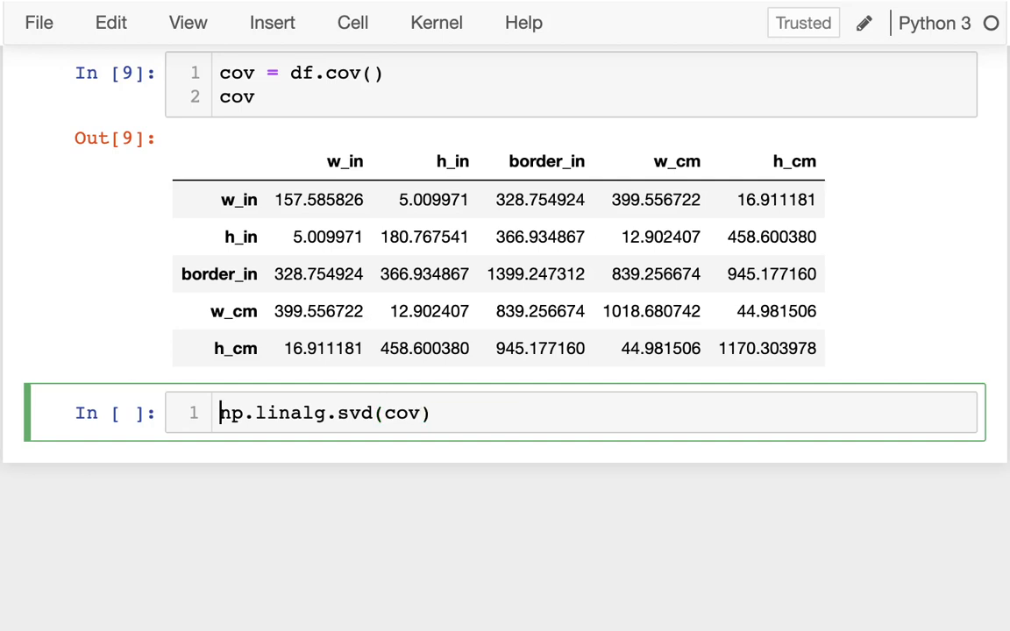
type("????,")
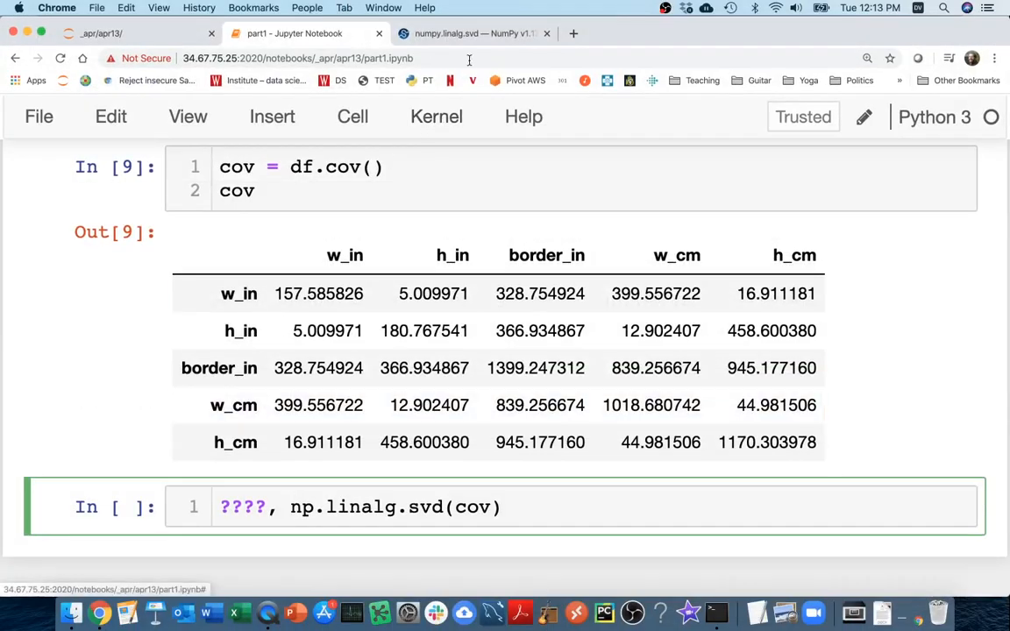
- Read the numpy.linalg.svd docs, highlighting (u * s) @ vh and the Returns section
left_click(473, 33)
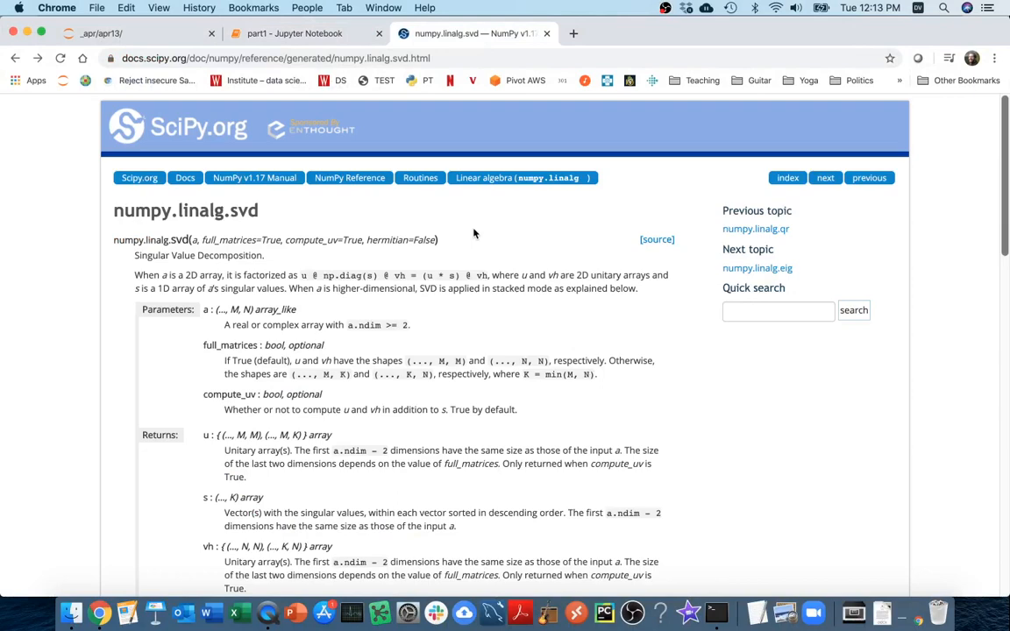
scroll("down", 3)
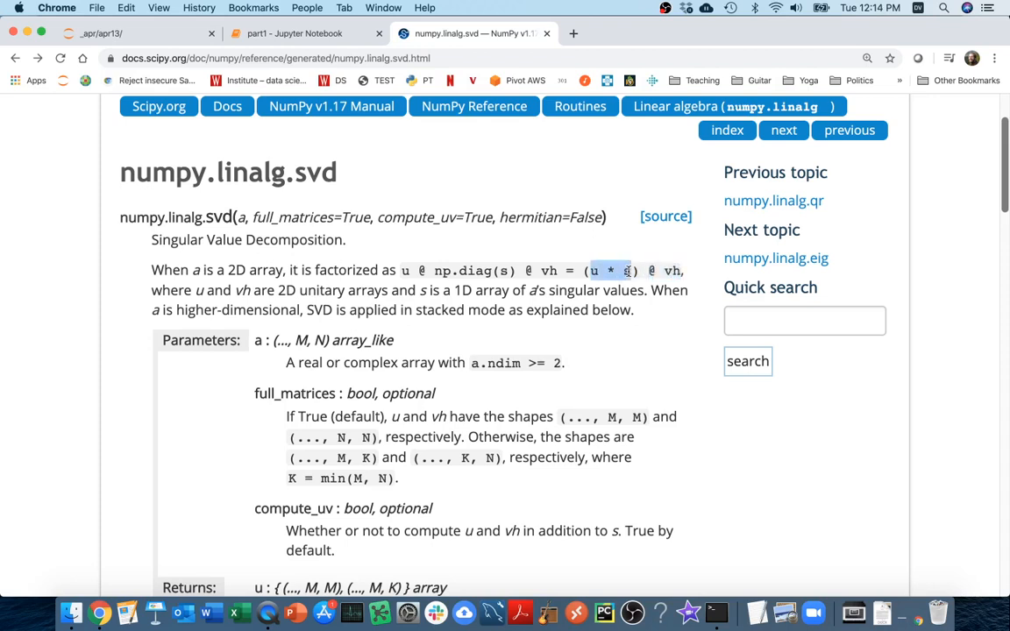
left_click_drag(624, 270, 682, 270)
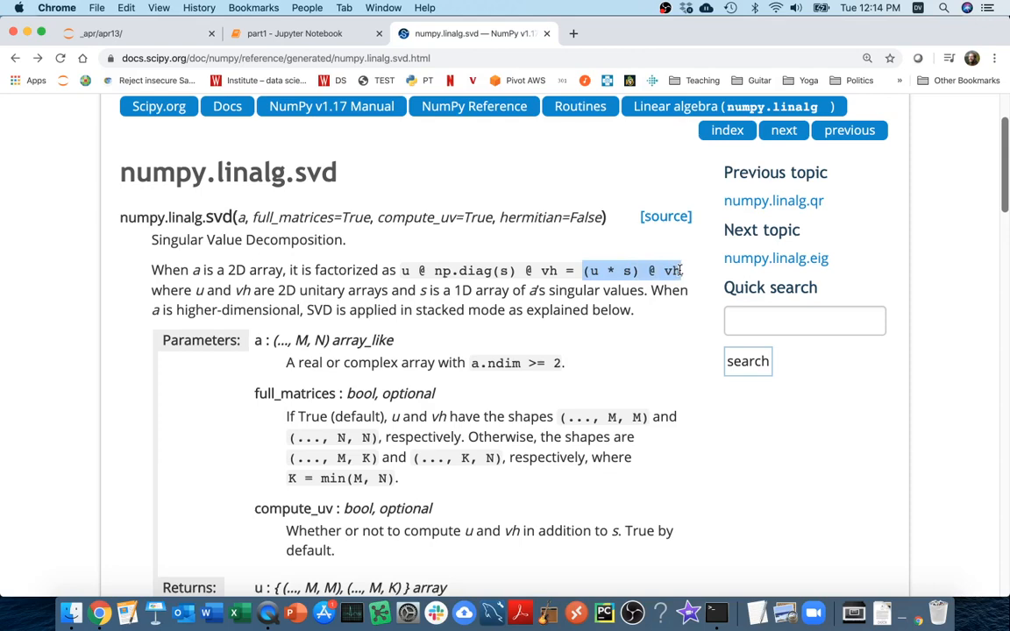
scroll("down", 3)
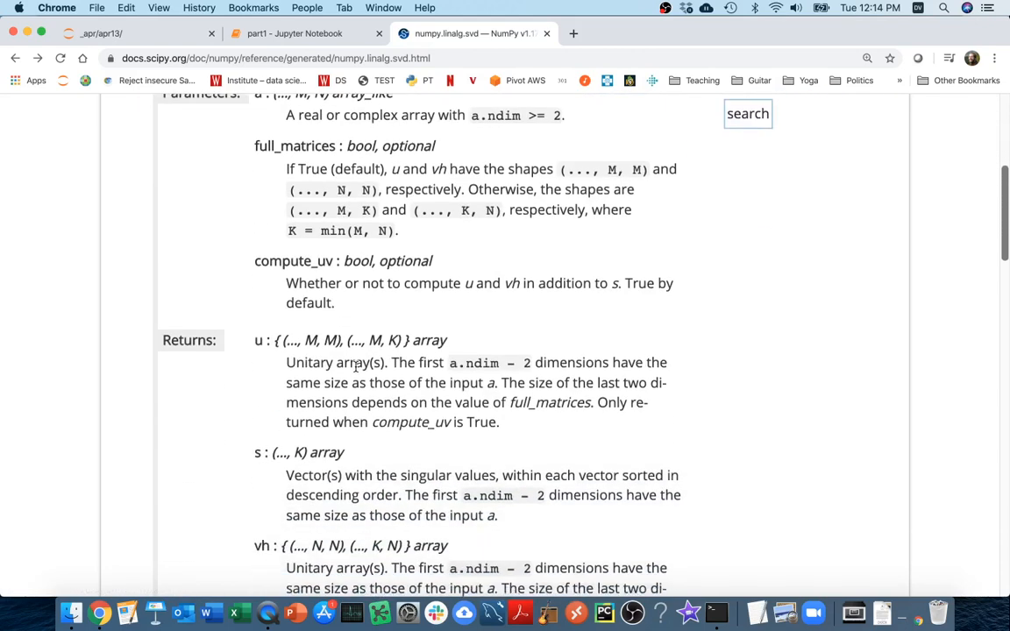
- Replace ???? with u, s, vh = np.linalg.svd(cov) and run the cell
left_click(298, 34)
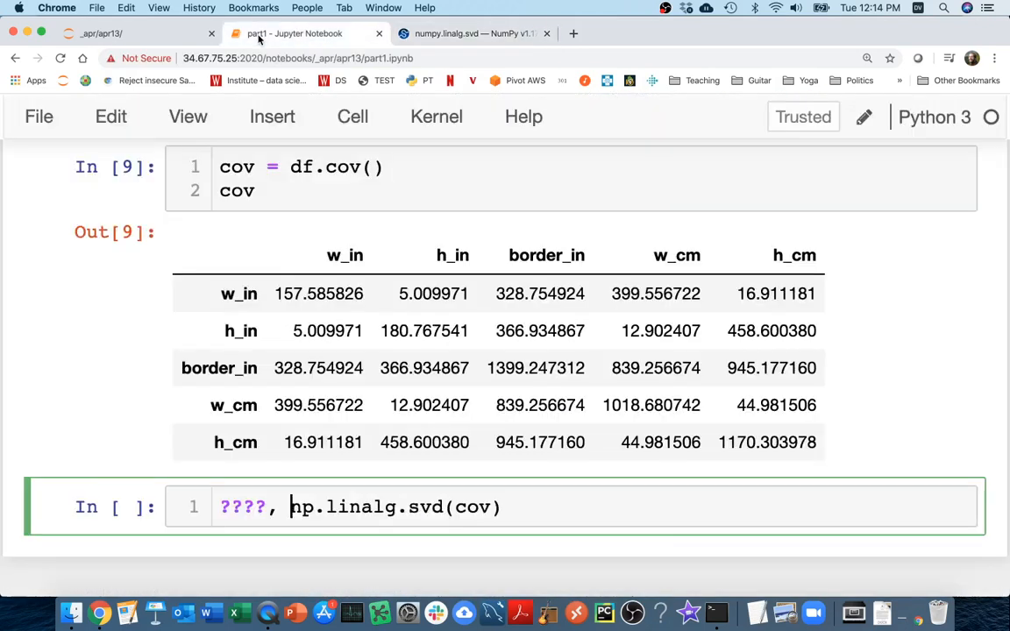
double_click(245, 506)
type("t =")
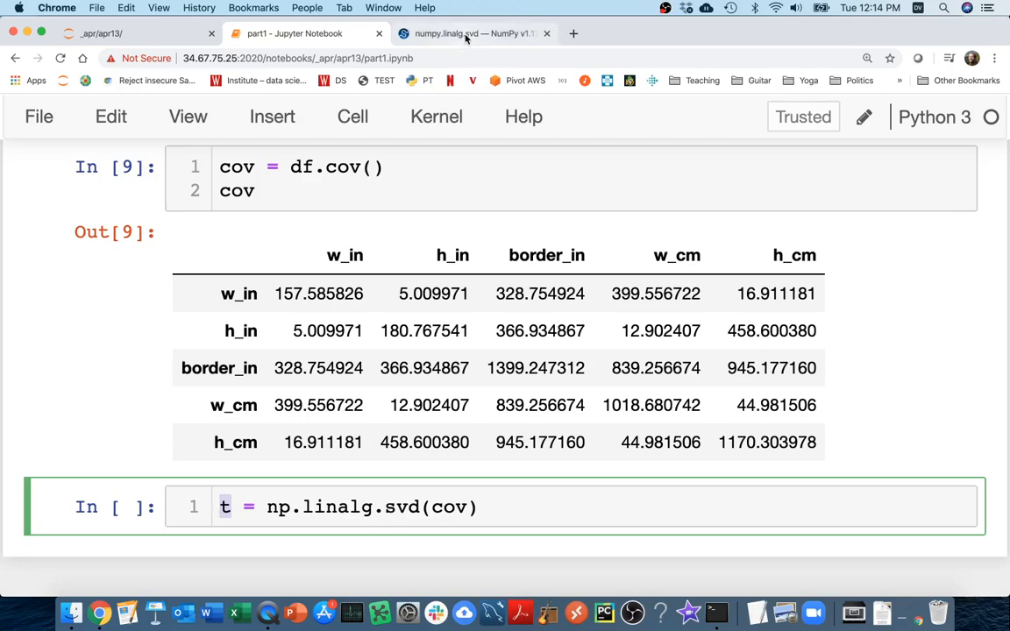
left_click(474, 34)
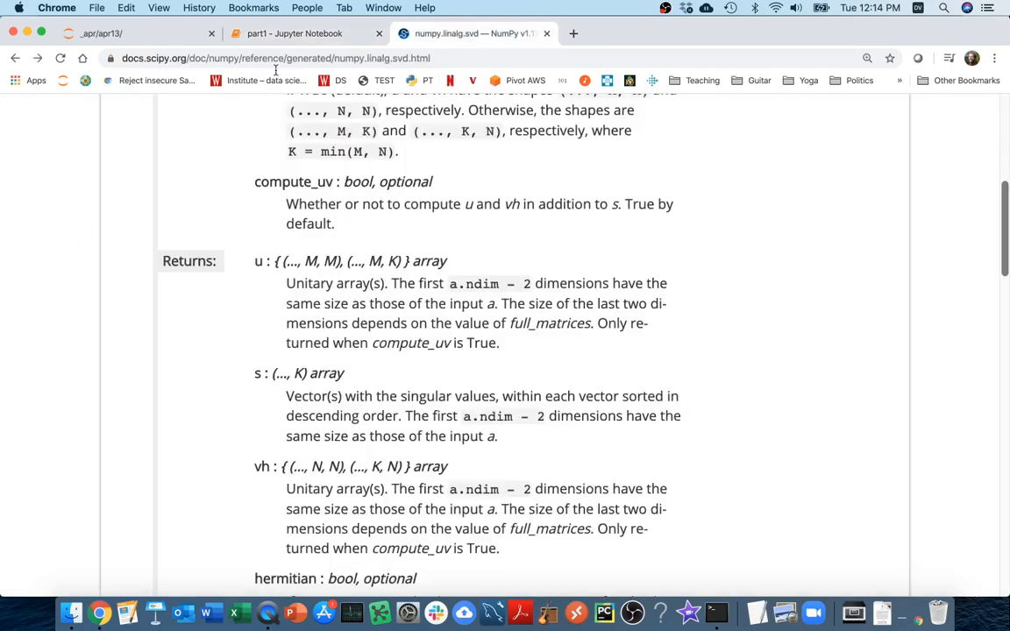
left_click(294, 33)
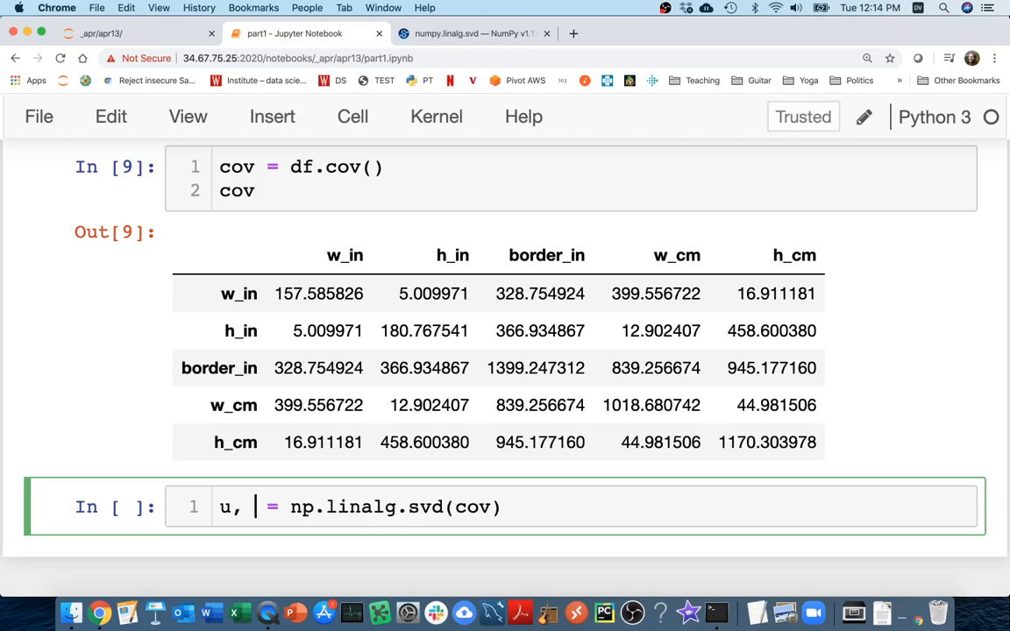
type("s")
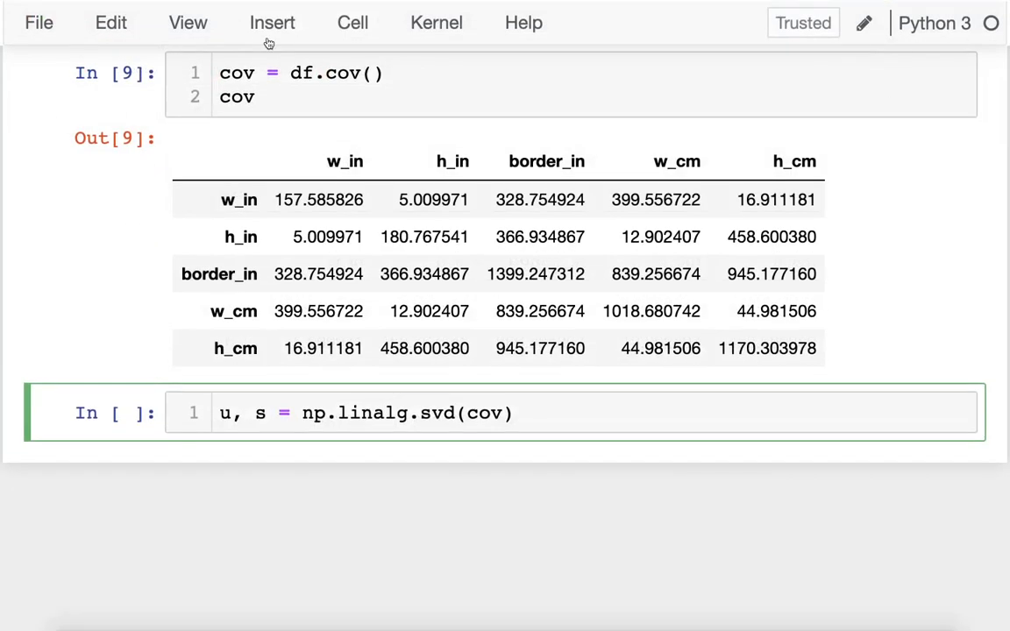
type(", vh")
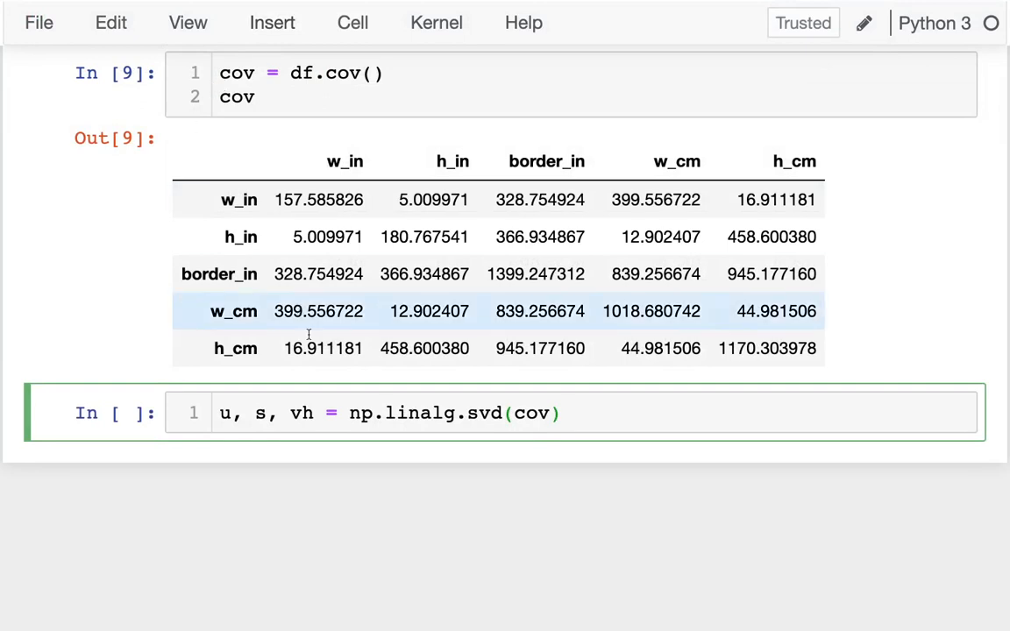
left_click(561, 413)
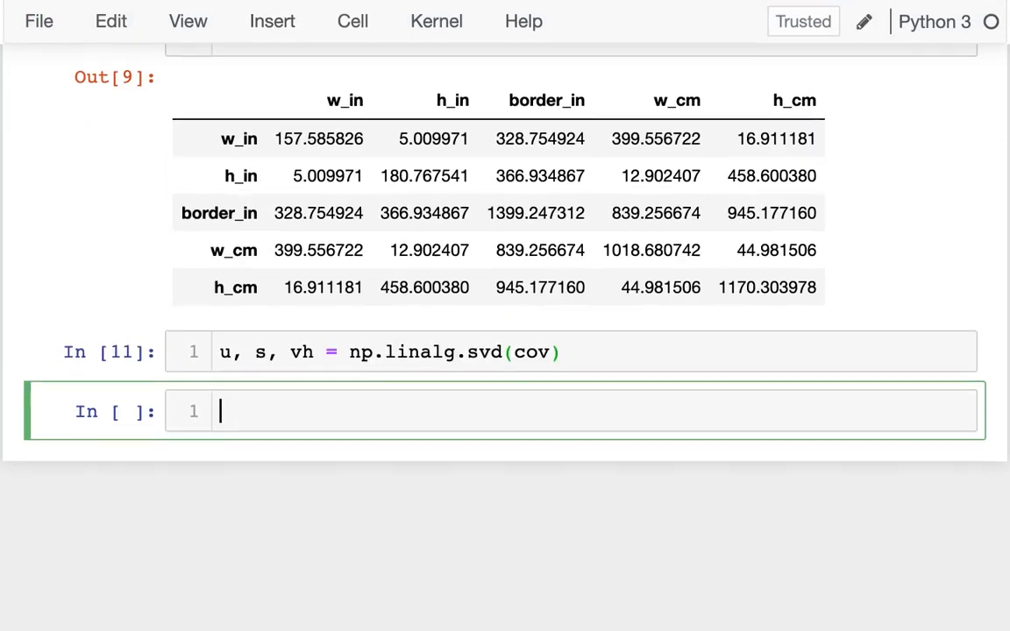
- Run u.shape, s.shape and vh.shape, confirming (5, 5), (5,) and (5, 5)
key("shift+enter")
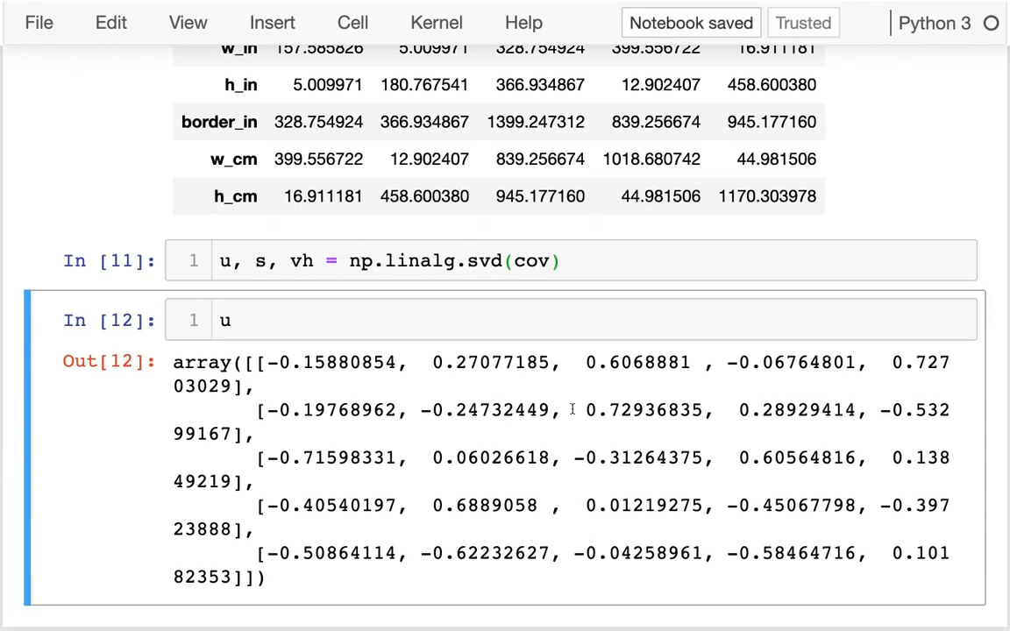
type(".shape")
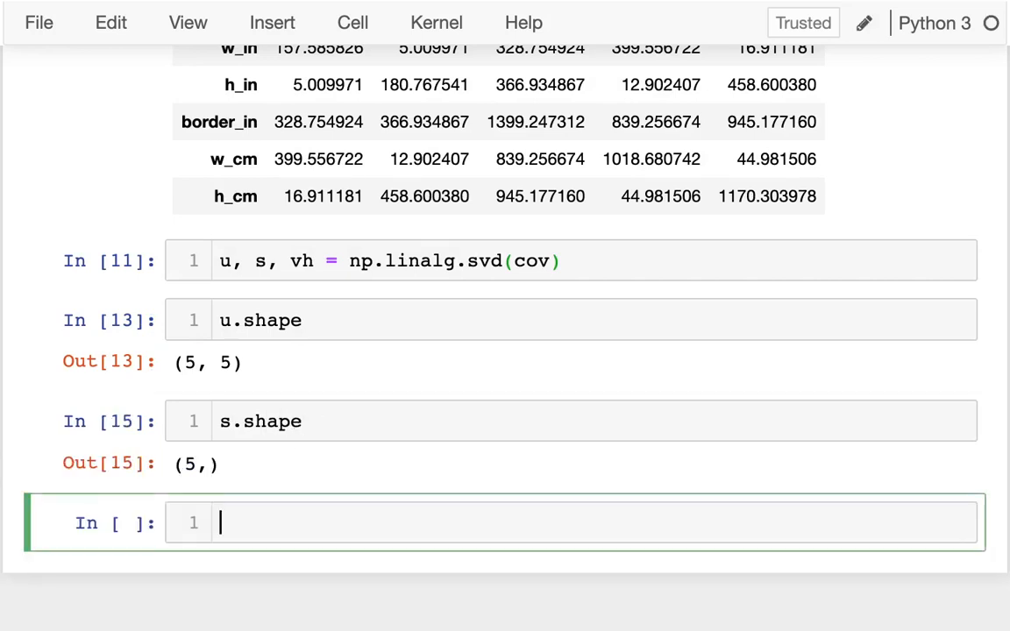
type("vh.sha")
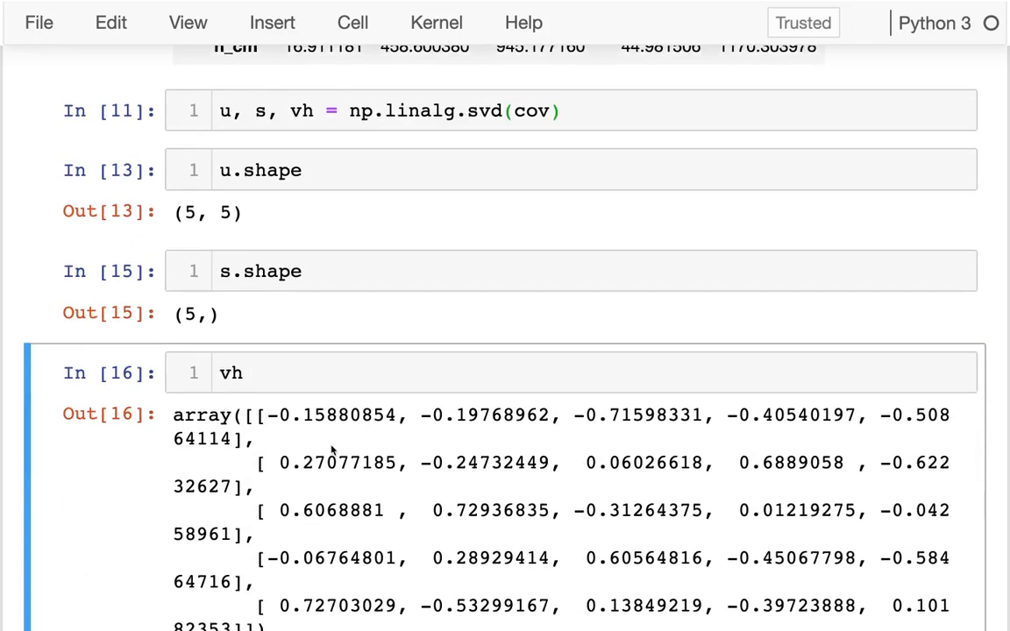
key("shift+enter")
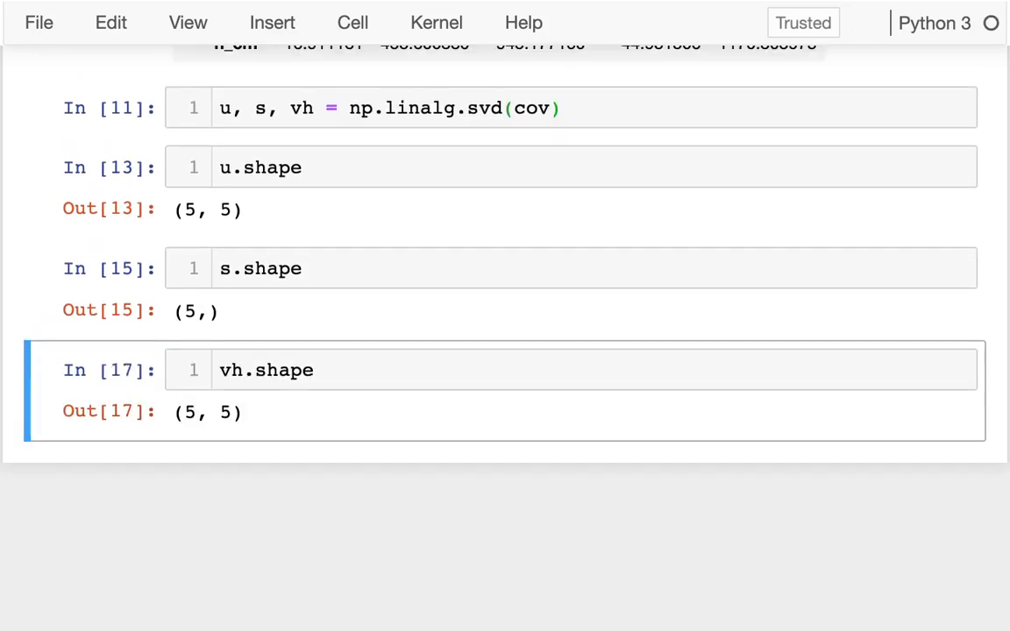
left_click(336, 369)
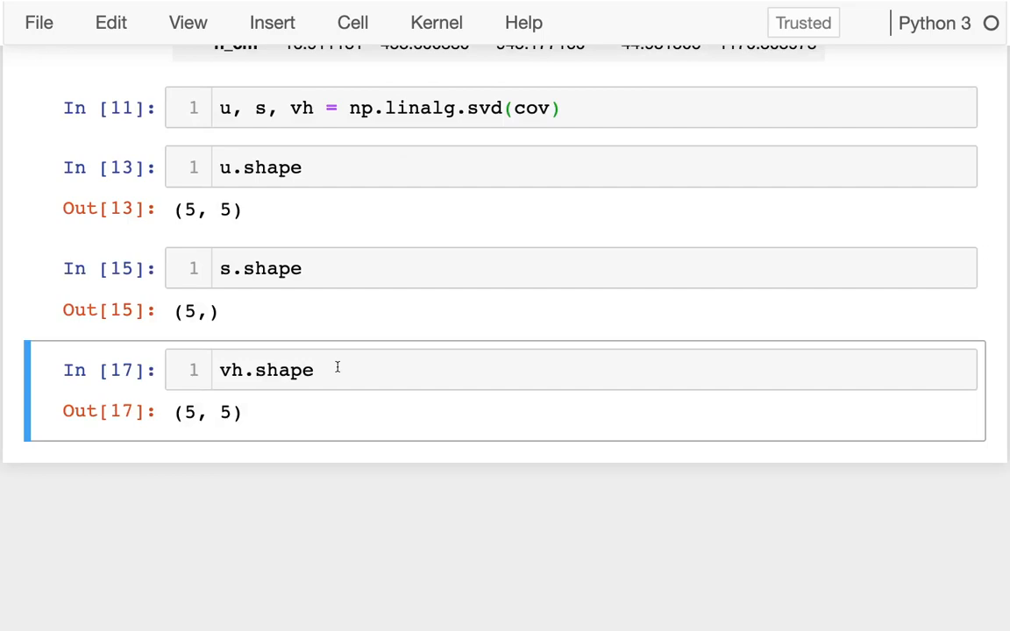
mouse_move(303, 95)
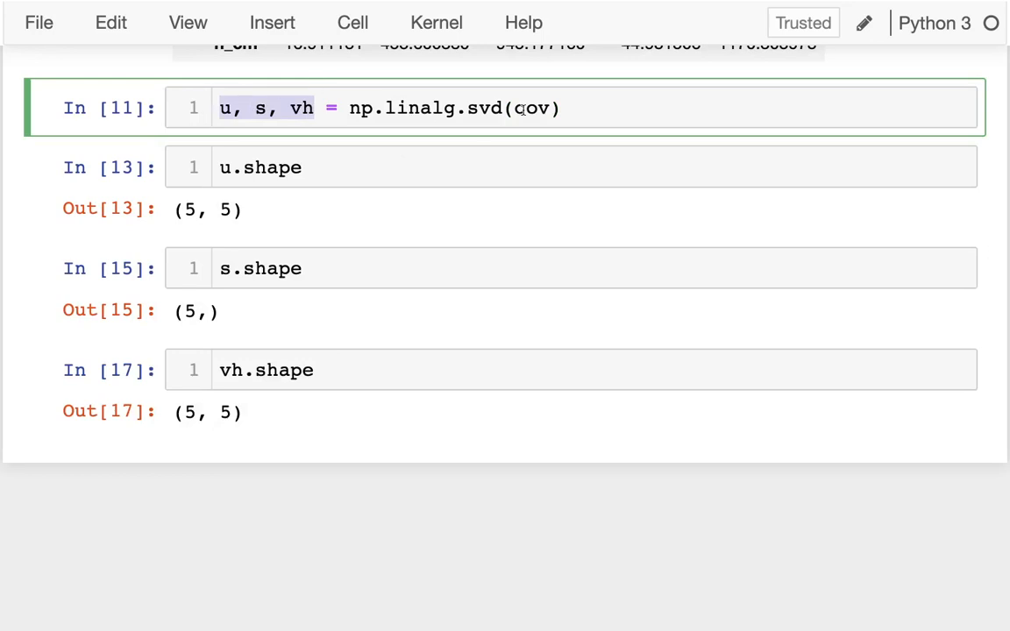
- Write the comment '# cov = u*s@vh' beneath the SVD line and add an empty cell below
type("#")
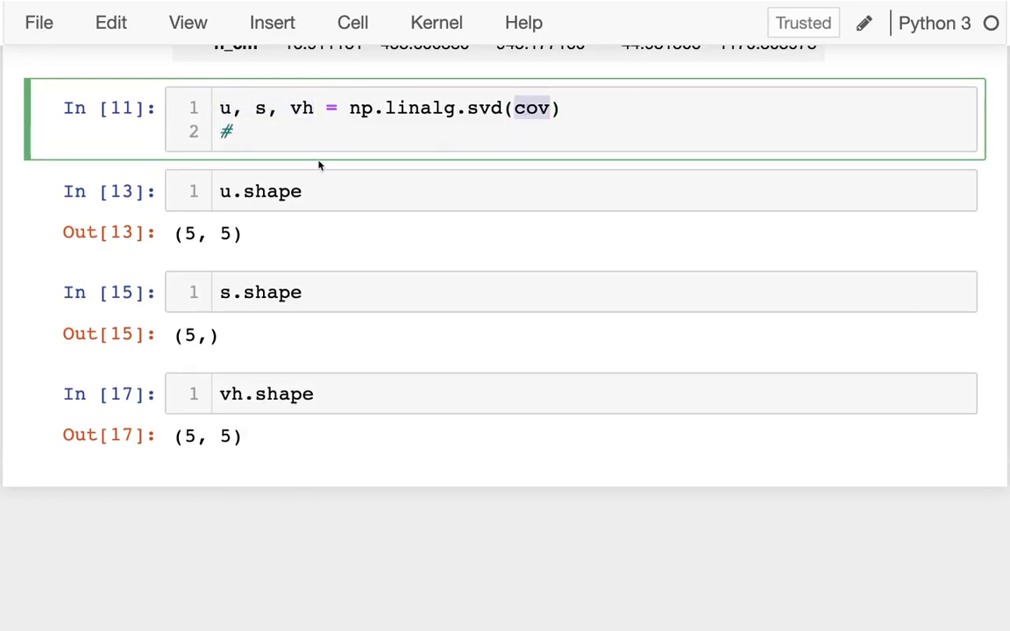
type("cov =")
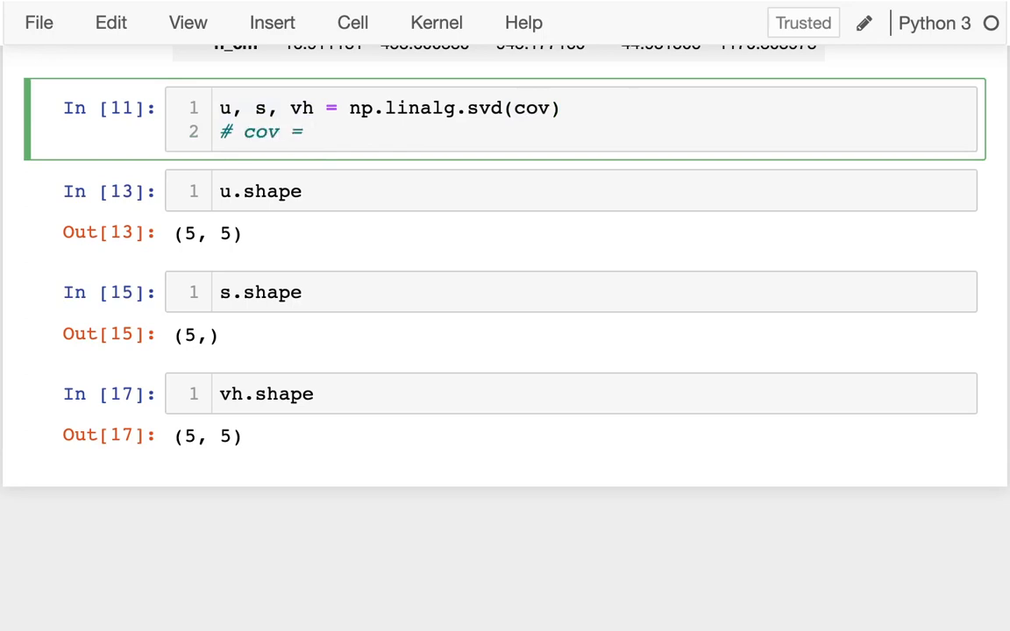
type("u*s")
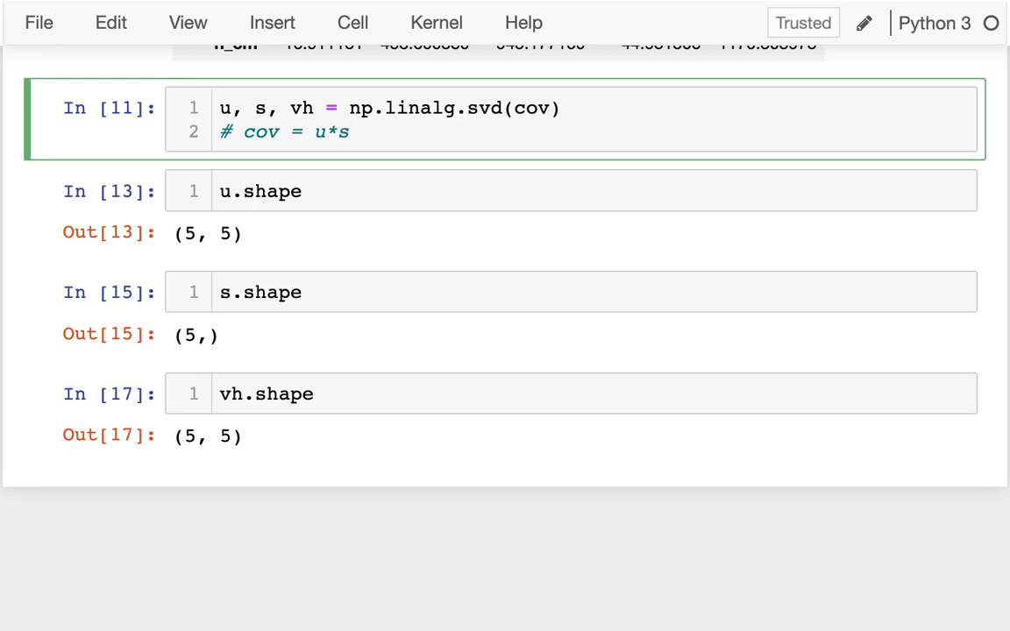
type("@vh")
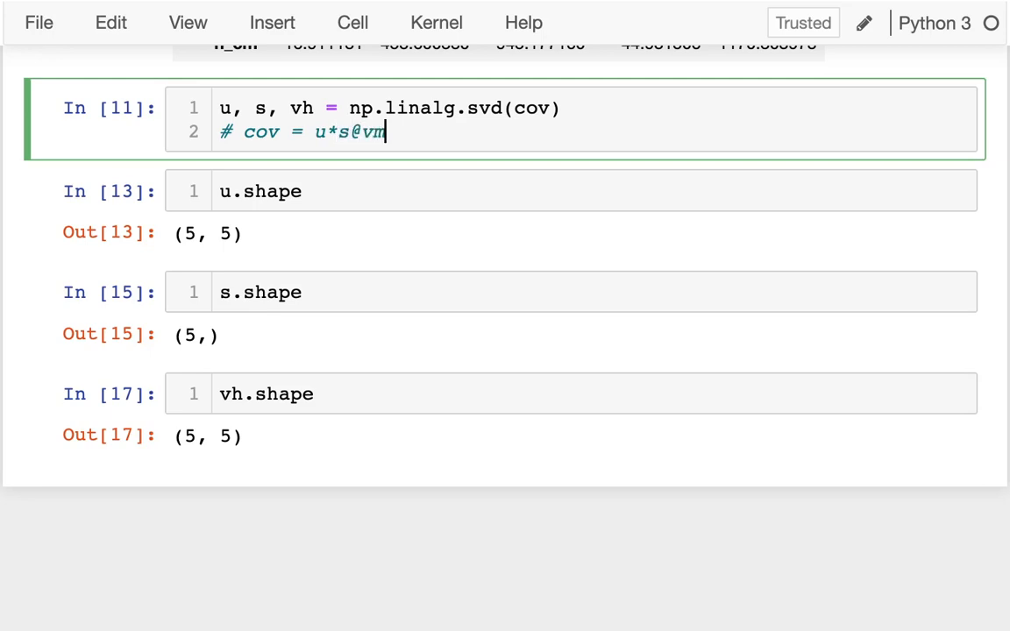
type("h")
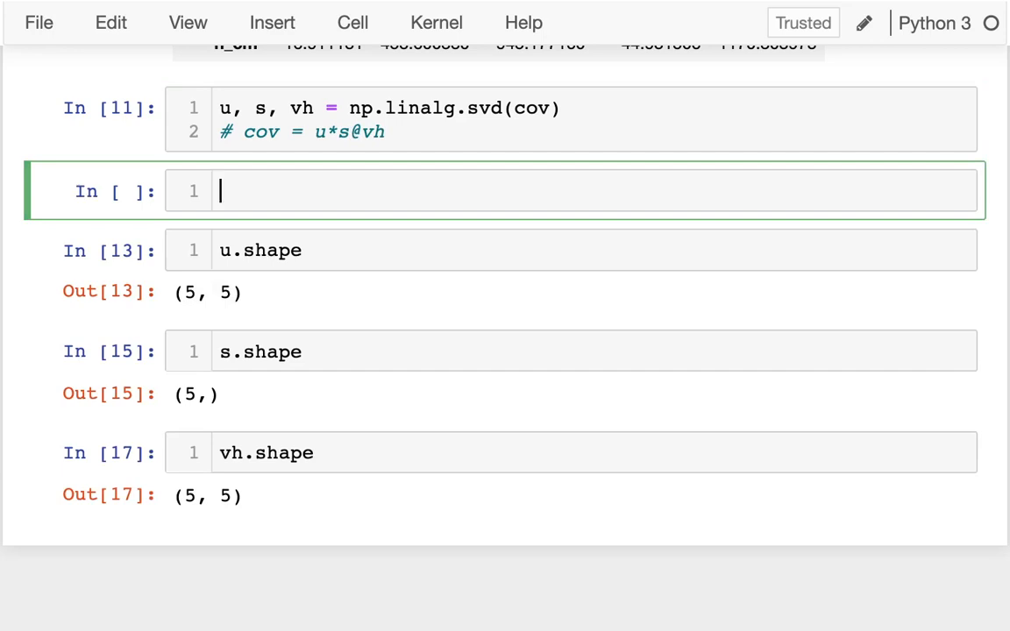
- Compute (u * s).dot(vh) and compare its first value with the cov table
type("u * s")
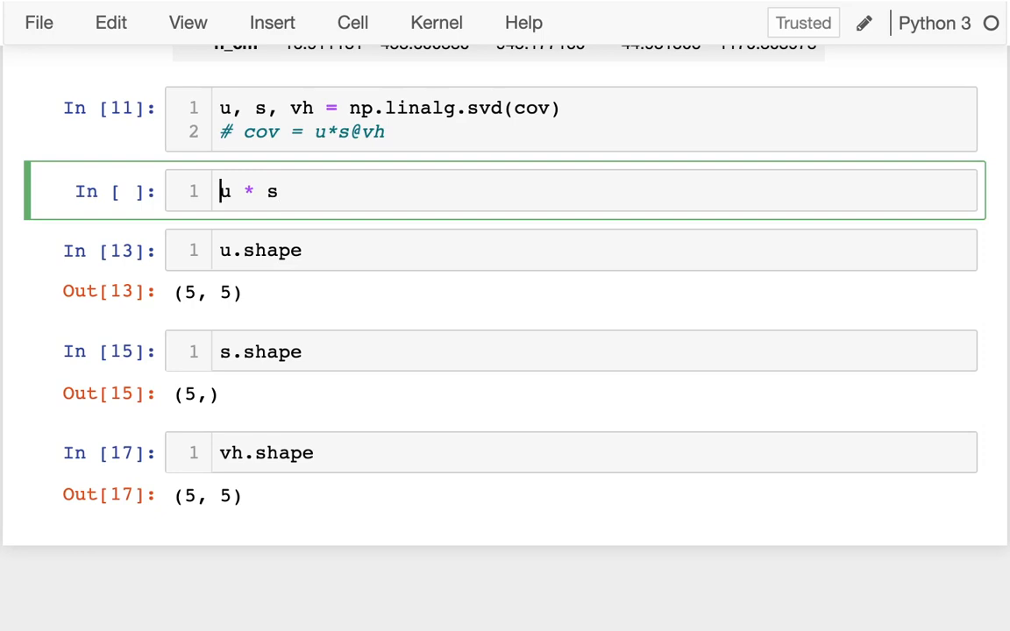
type("(u * s).d")
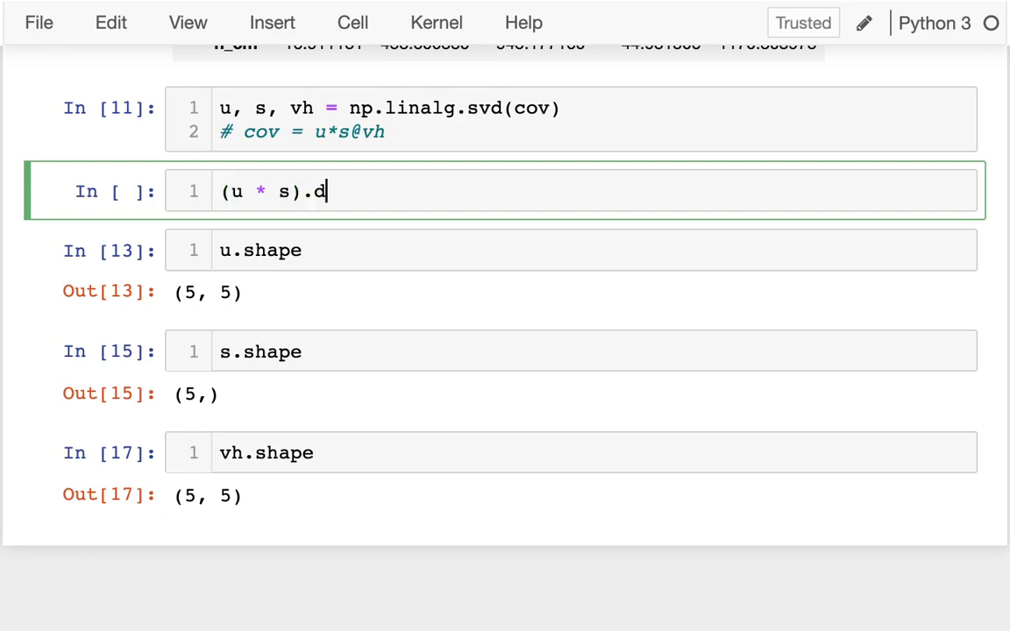
type("ot(vh)")
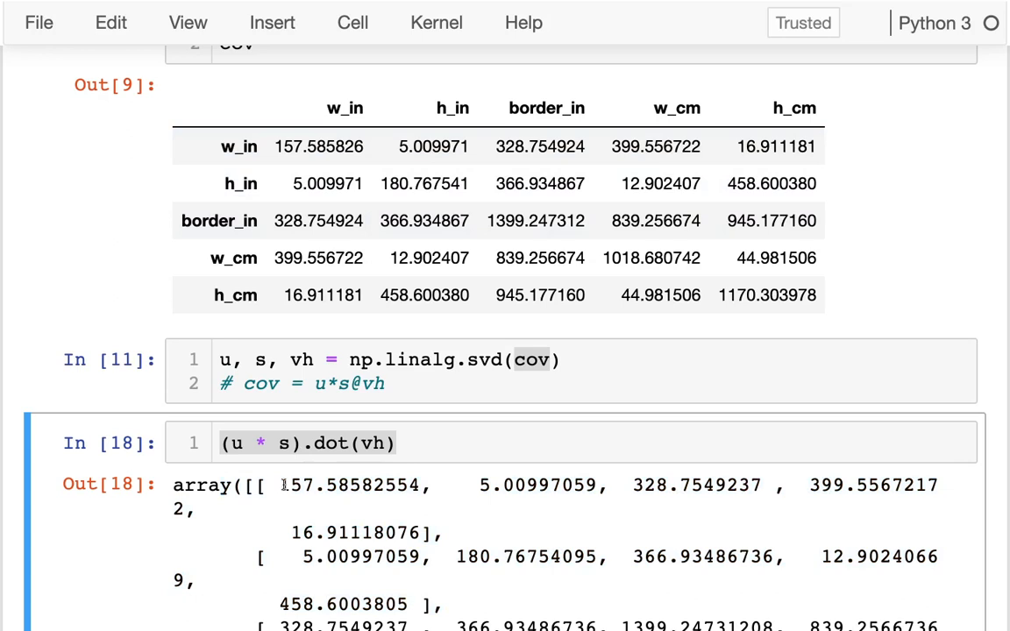
double_click(350, 483)
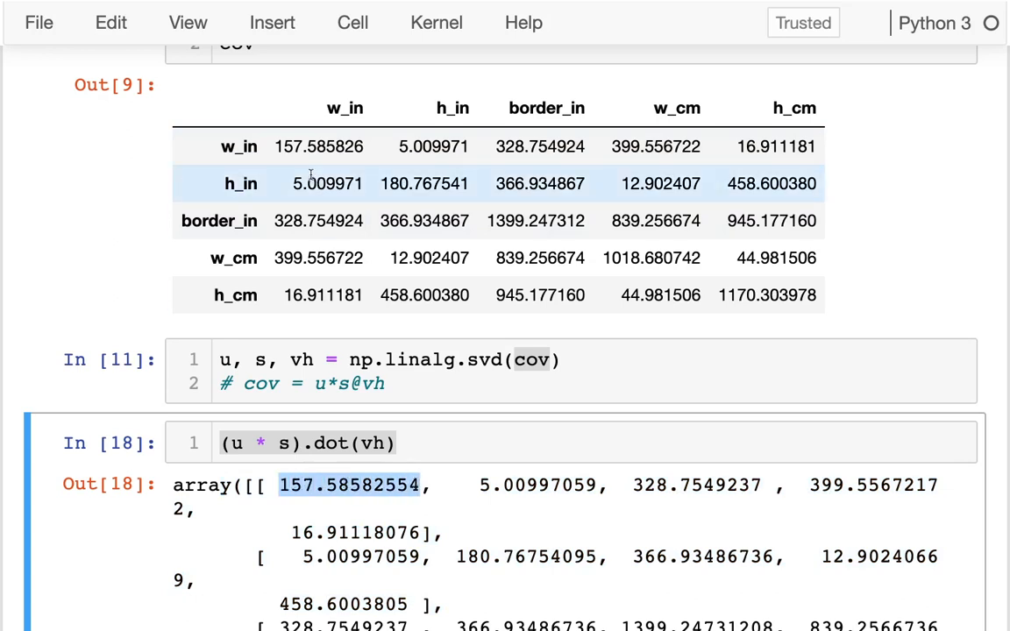
- Wrap the reconstruction in pd.DataFrame so it displays as a table
left_click(307, 442)
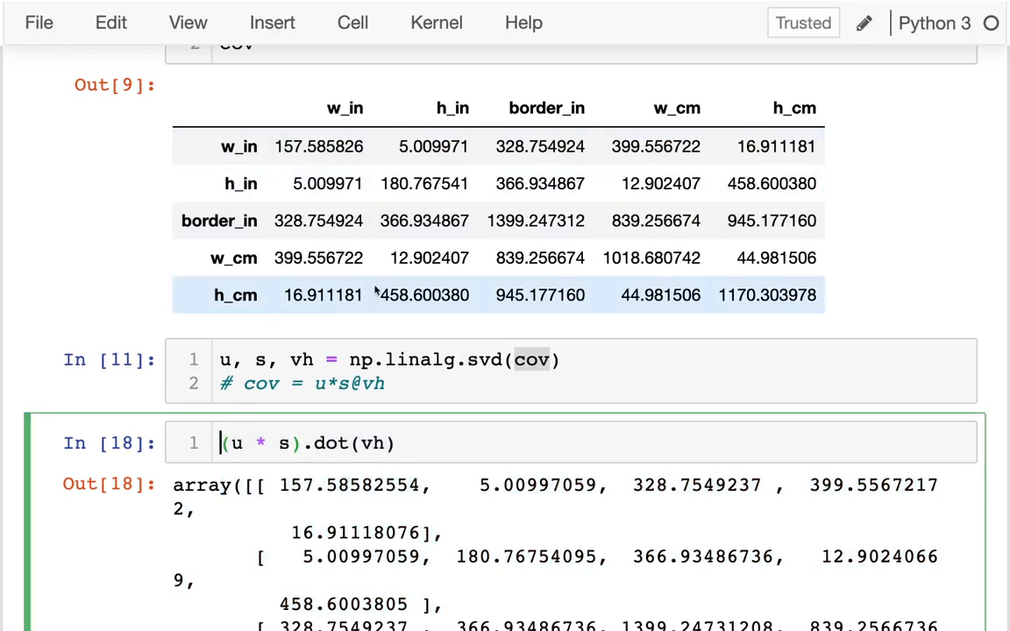
type("pd.DataFrame(")
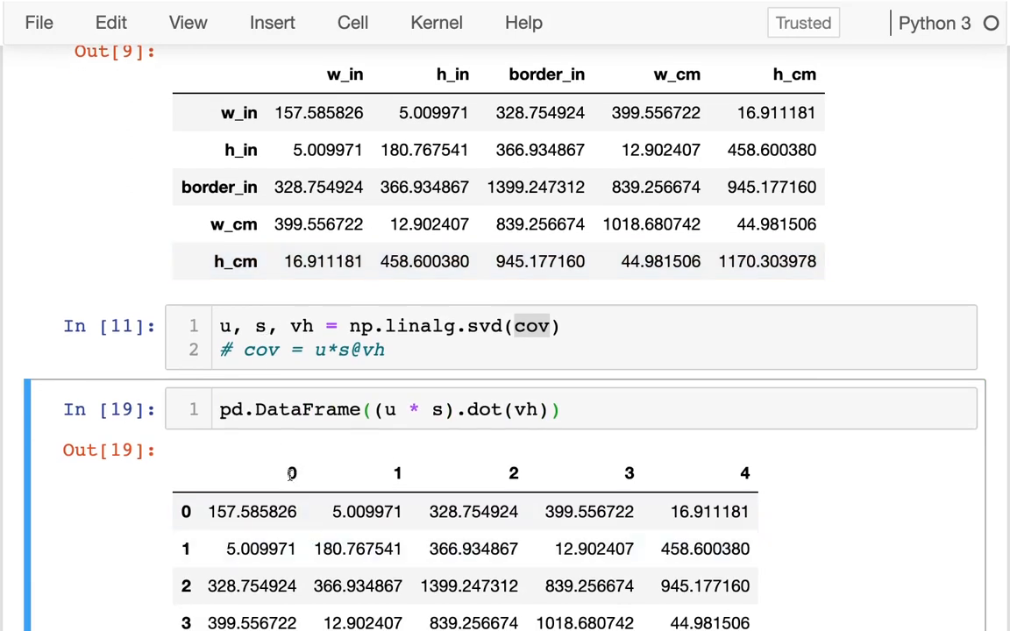
- Pass columns=cov.columns and index=cov.index to the DataFrame call and rerun it
left_click(546, 410)
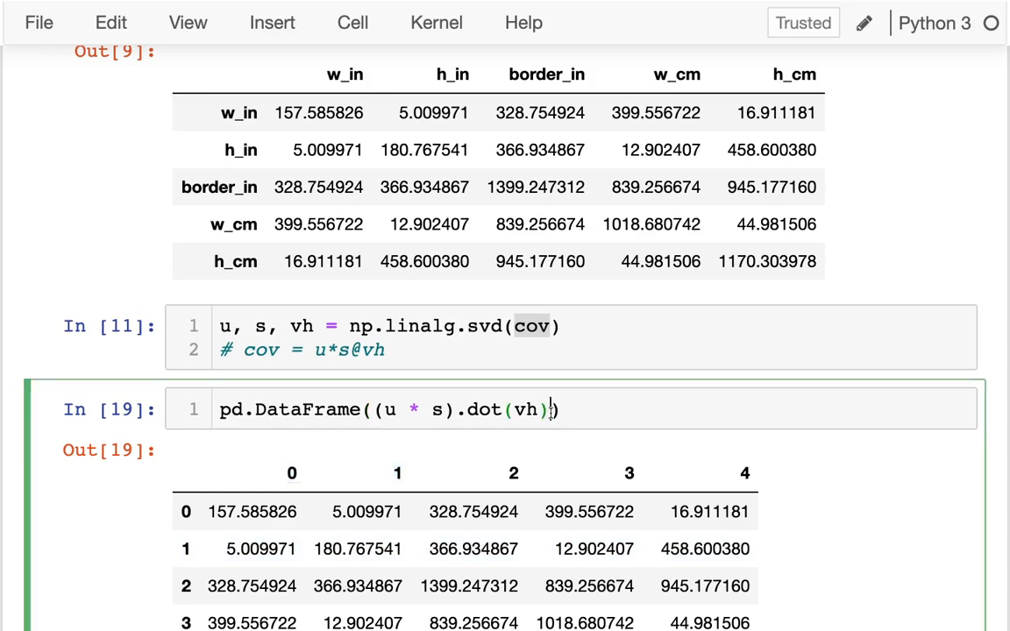
type(", col")
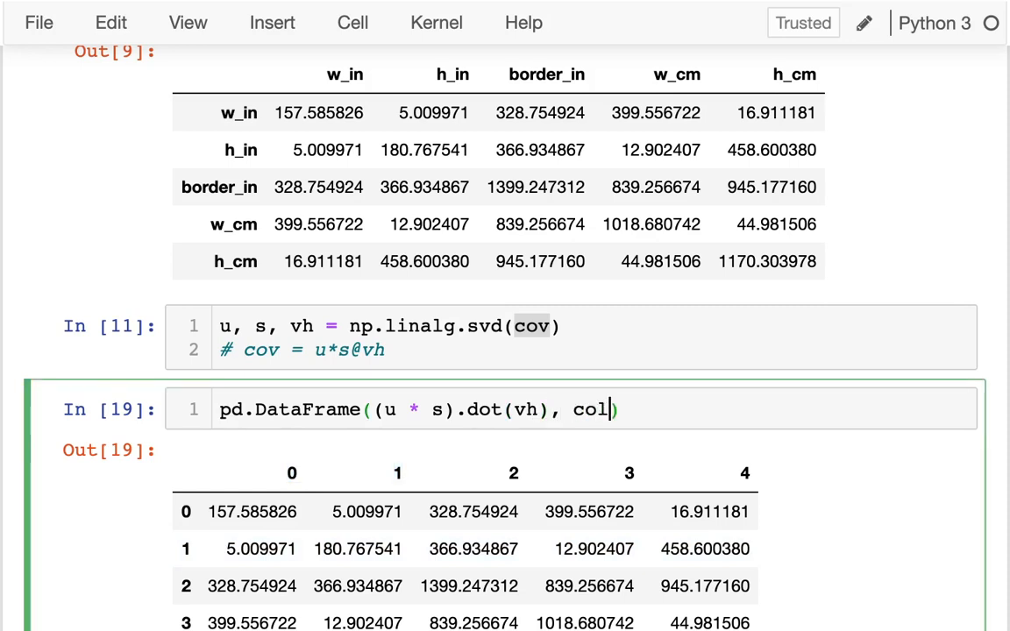
type("umns=cov")
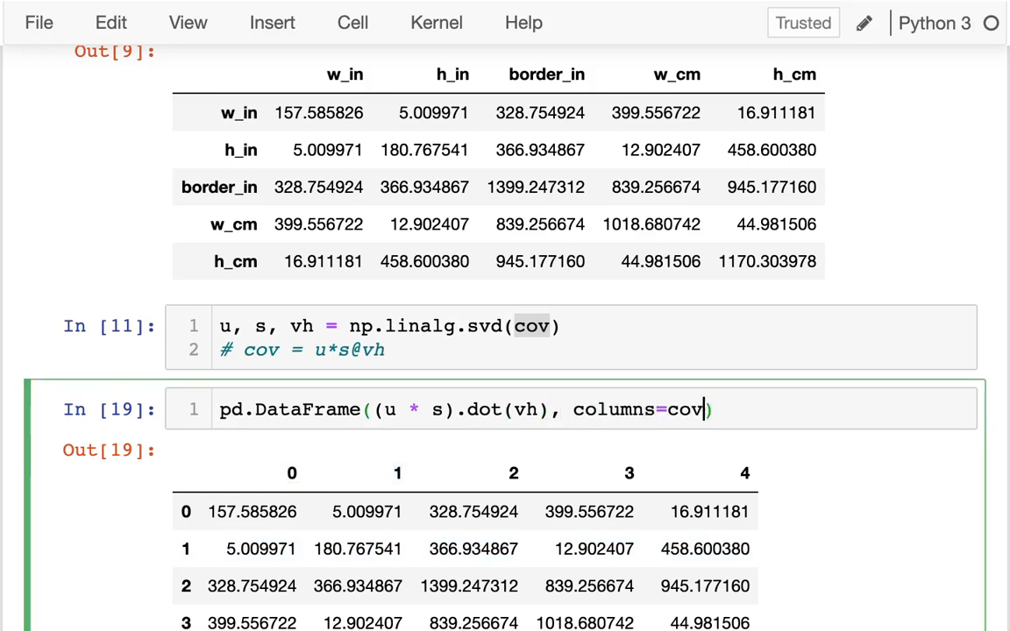
type(".columns, index=")
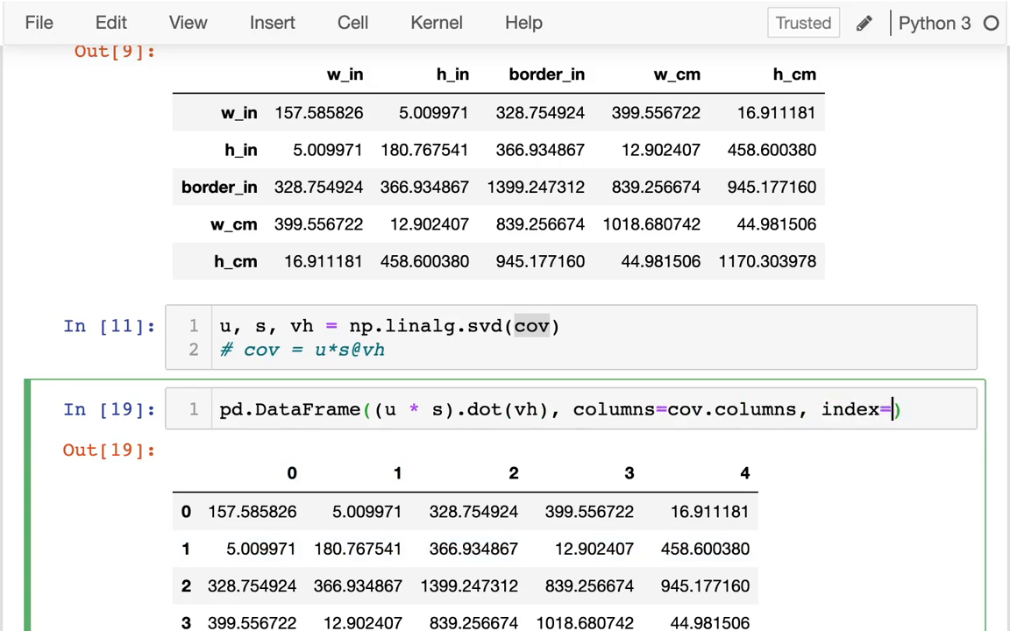
type("cov.index)")
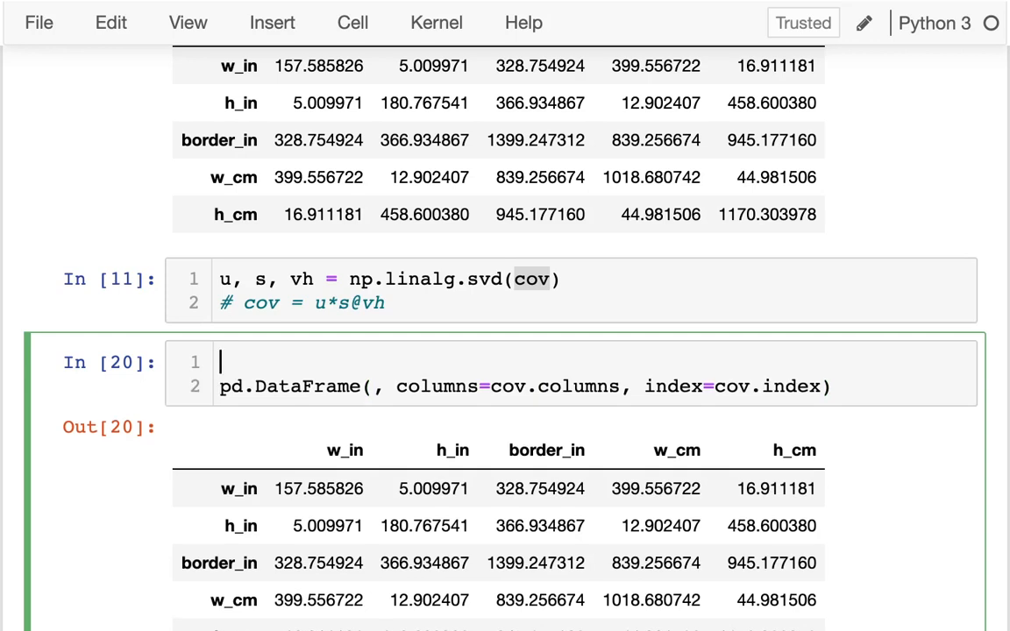
- Store (u * s).dot(vh) in a variable named reconstructed and show it as the labelled DataFrame
type("reconstr")
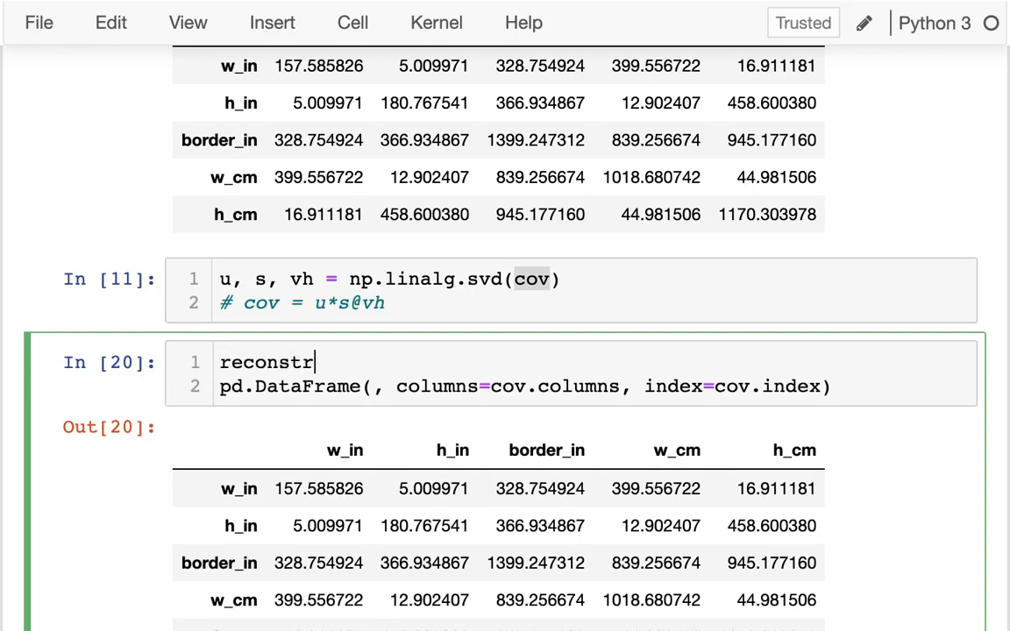
type("ucted = (u * s).dot(vh)")
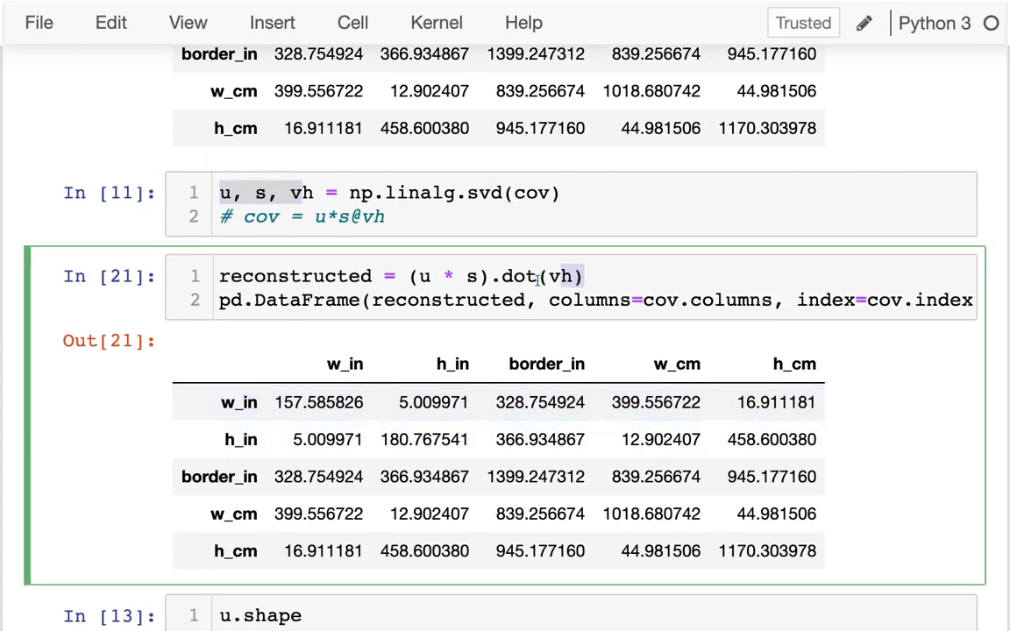
scroll("down", 3)
type(" @ ")
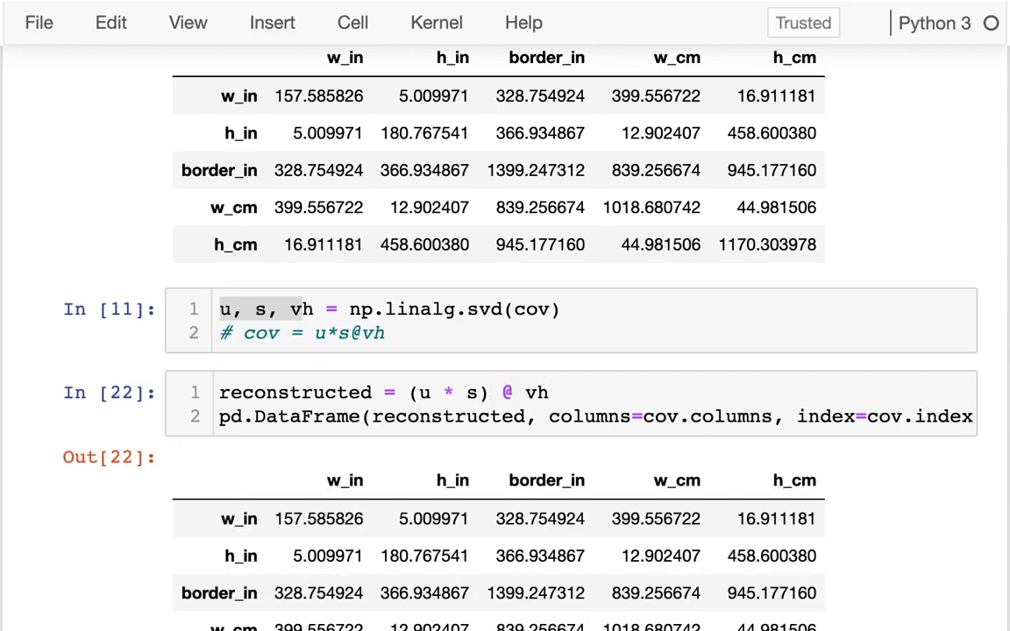
mouse_move(587, 470)
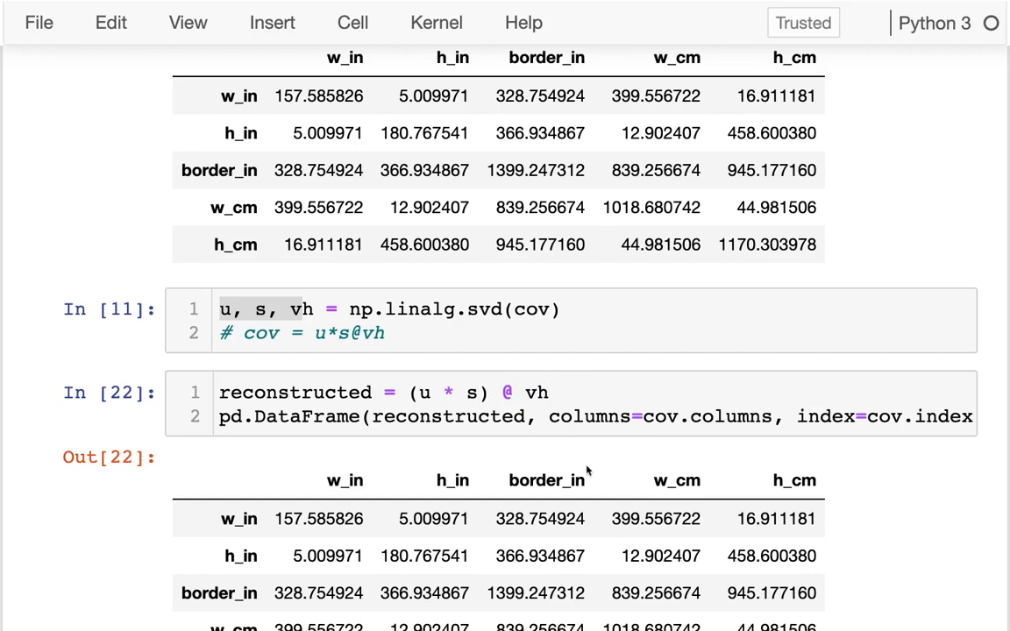